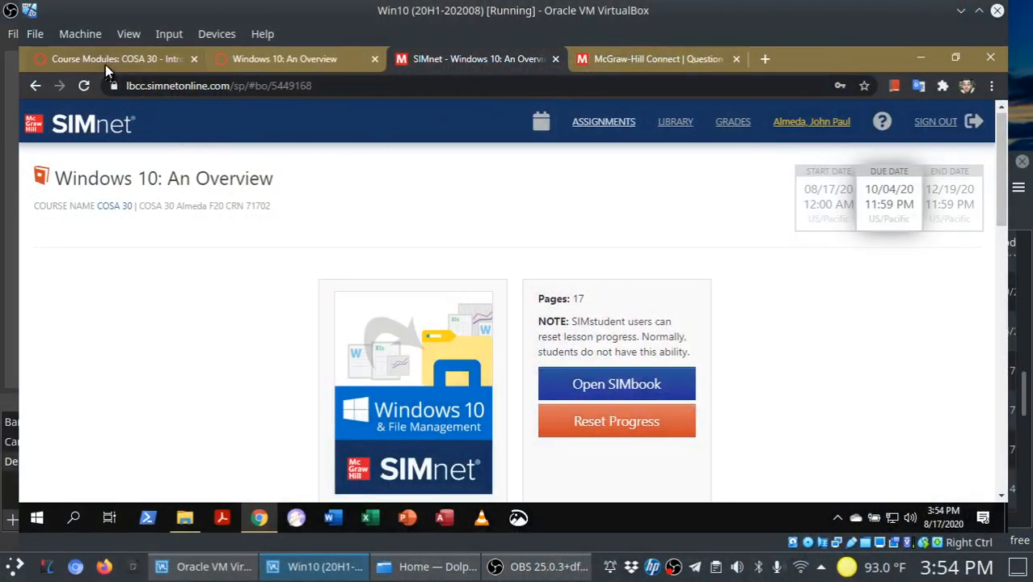
- Browse the course modules to find this week's Windows 10 sims
{"action": "left_click", "coordinate": [113, 58]}
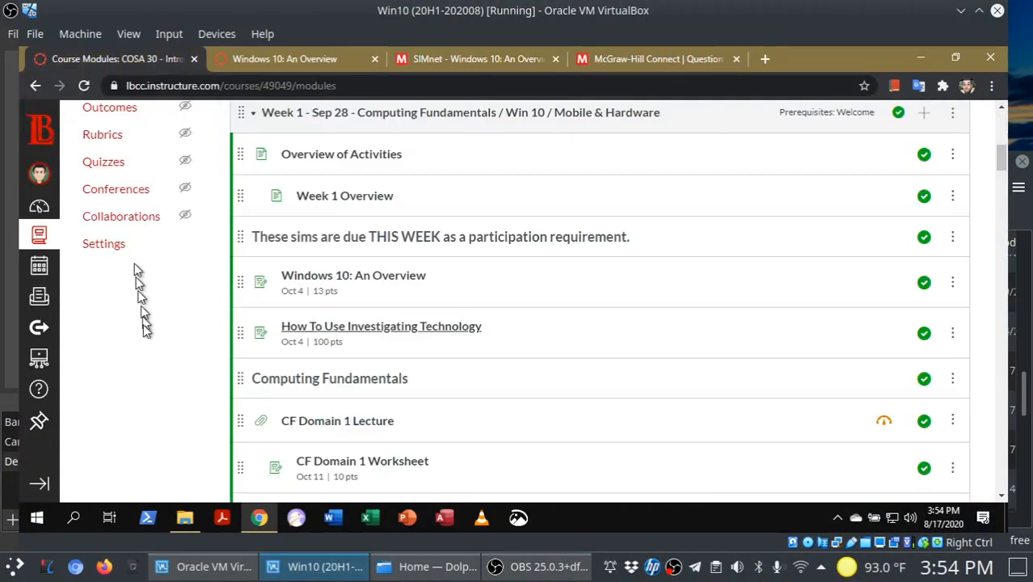
{"action": "mouse_move", "coordinate": [353, 275]}
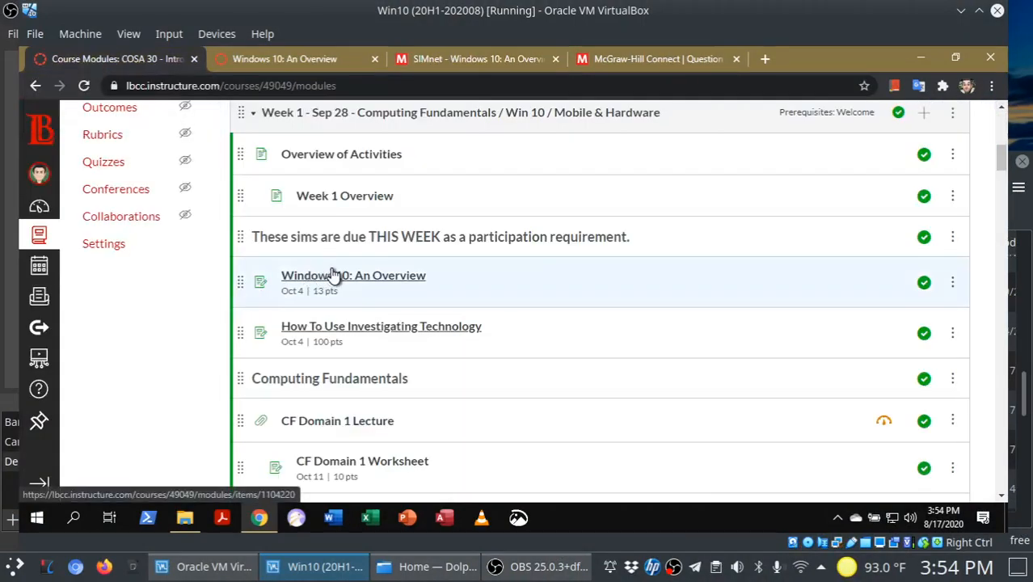
{"action": "mouse_move", "coordinate": [354, 275]}
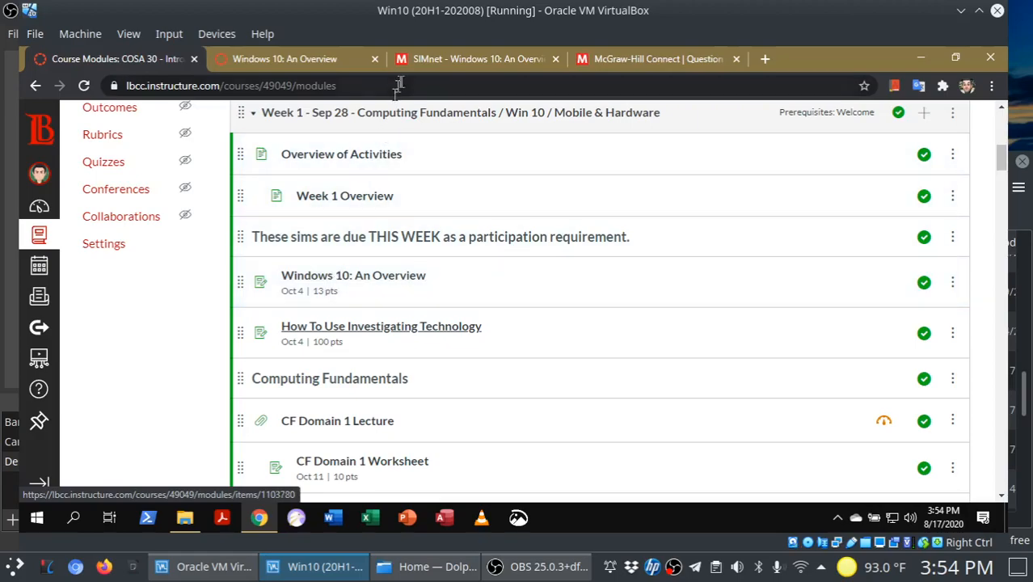
{"action": "mouse_move", "coordinate": [353, 275]}
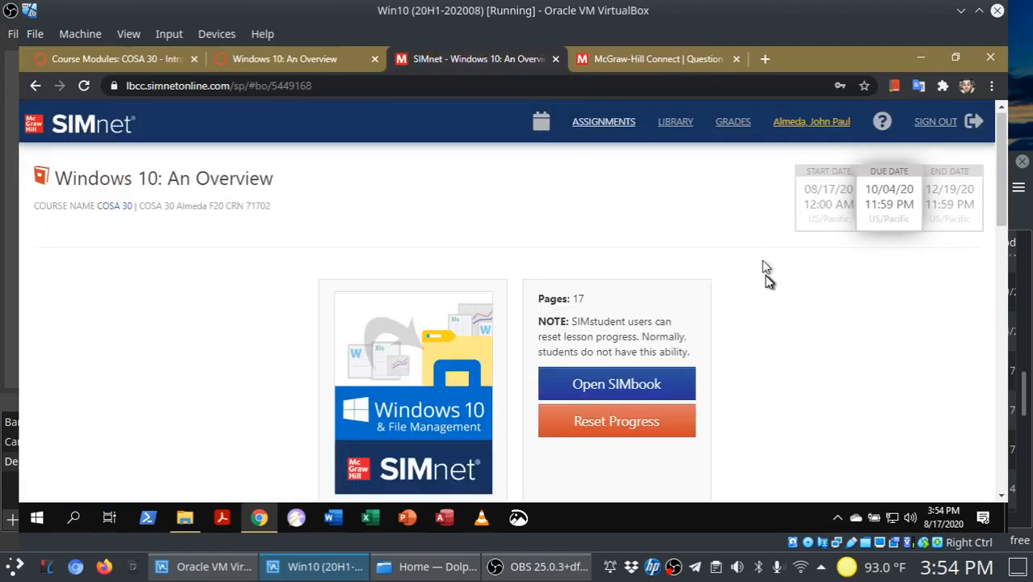
{"action": "scroll", "scroll_direction": "down", "scroll_amount": 3}
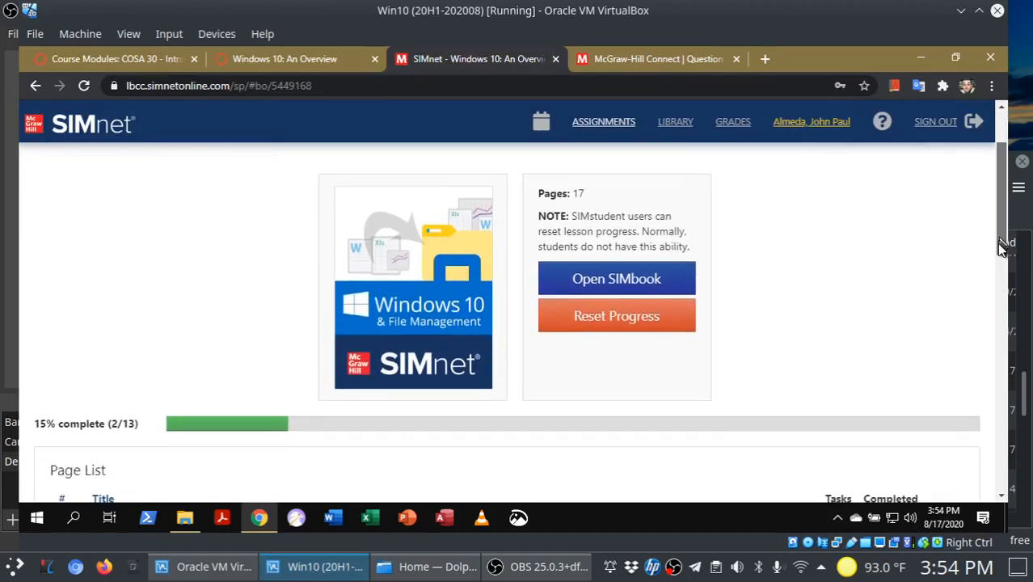
{"action": "scroll", "scroll_direction": "down", "scroll_amount": 3}
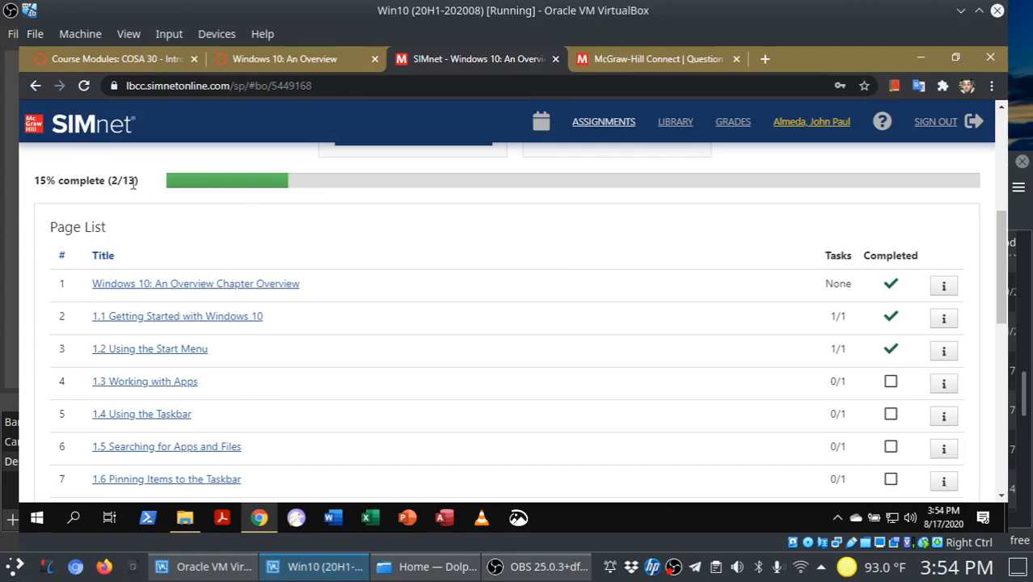
{"action": "scroll", "scroll_direction": "down", "scroll_amount": 3}
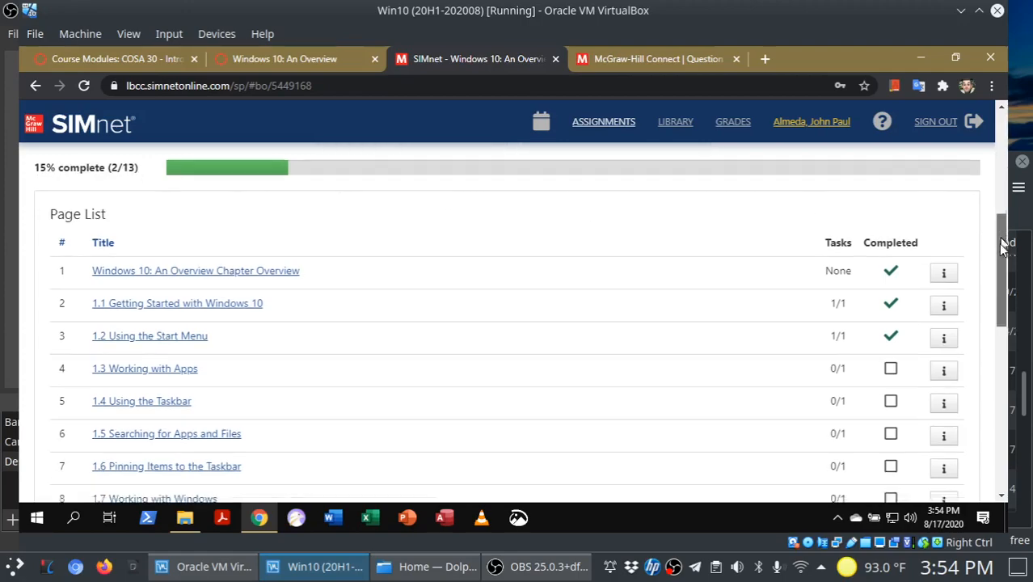
{"action": "scroll", "scroll_direction": "down", "scroll_amount": 3}
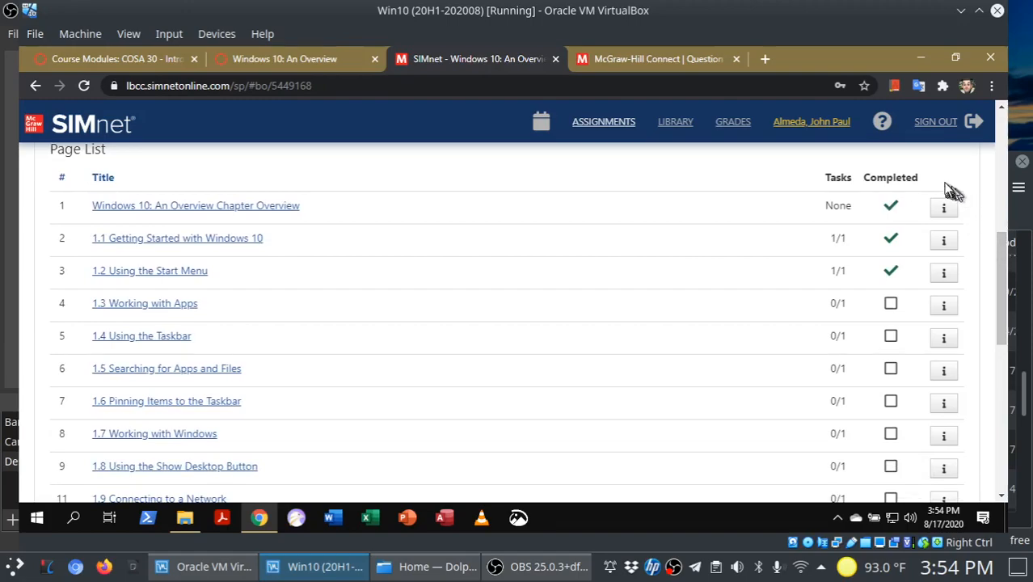
{"action": "mouse_move", "coordinate": [894, 265]}
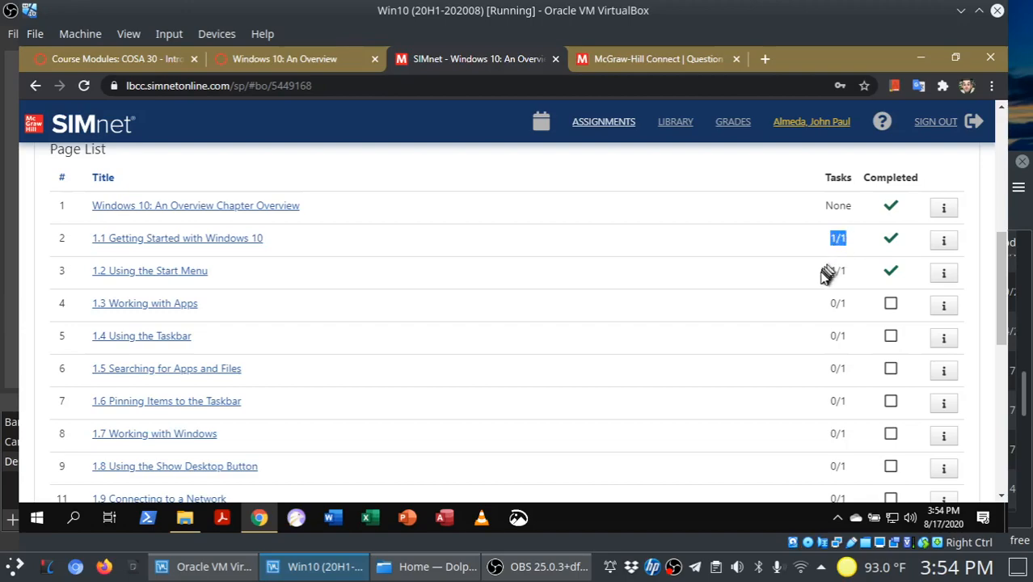
{"action": "mouse_move", "coordinate": [833, 305]}
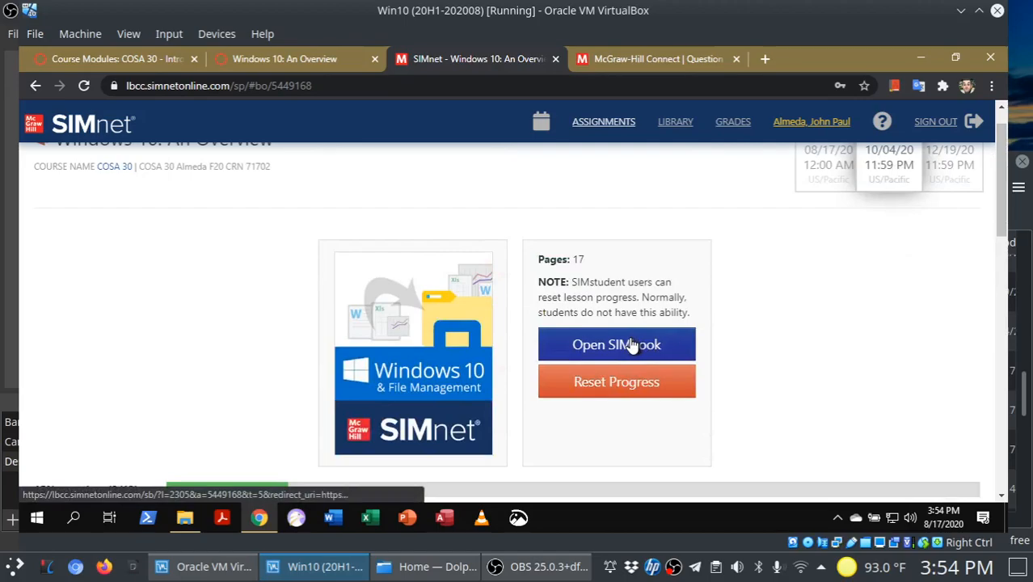
- Open the Windows 10: An Overview SIMbook, glance at its contents, then request exit
{"action": "left_click", "coordinate": [616, 344]}
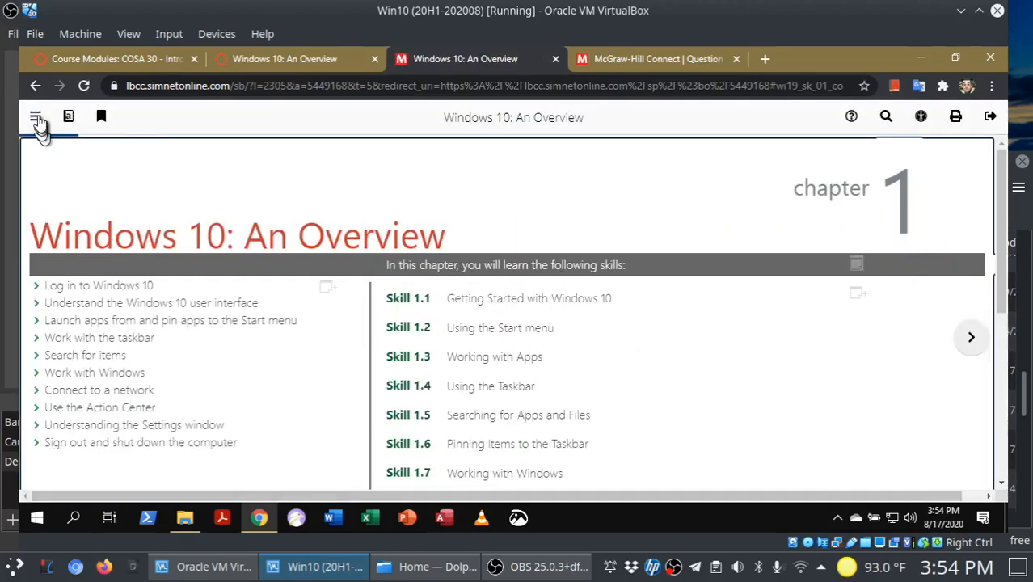
{"action": "left_click", "coordinate": [36, 115]}
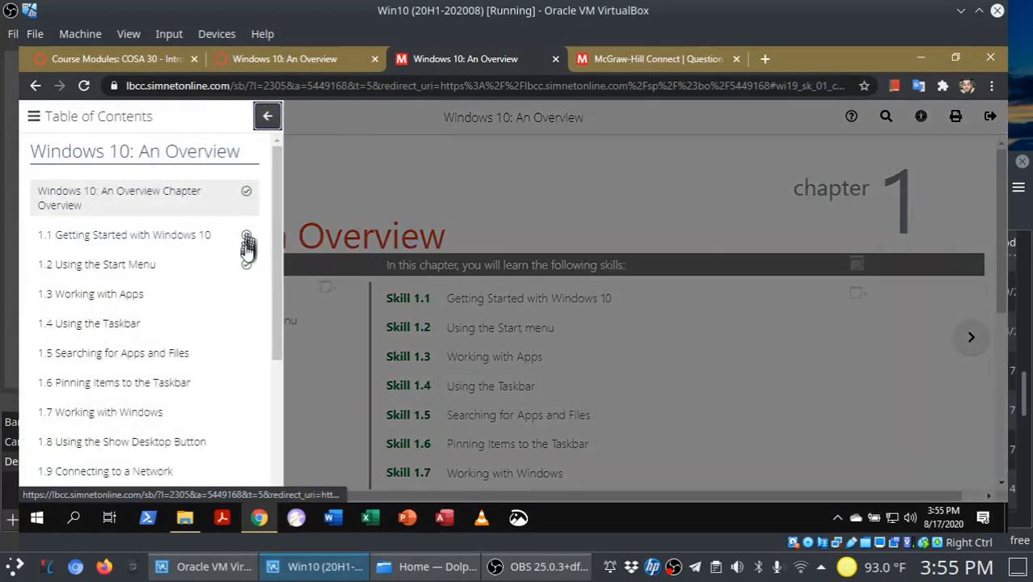
{"action": "left_click", "coordinate": [267, 115]}
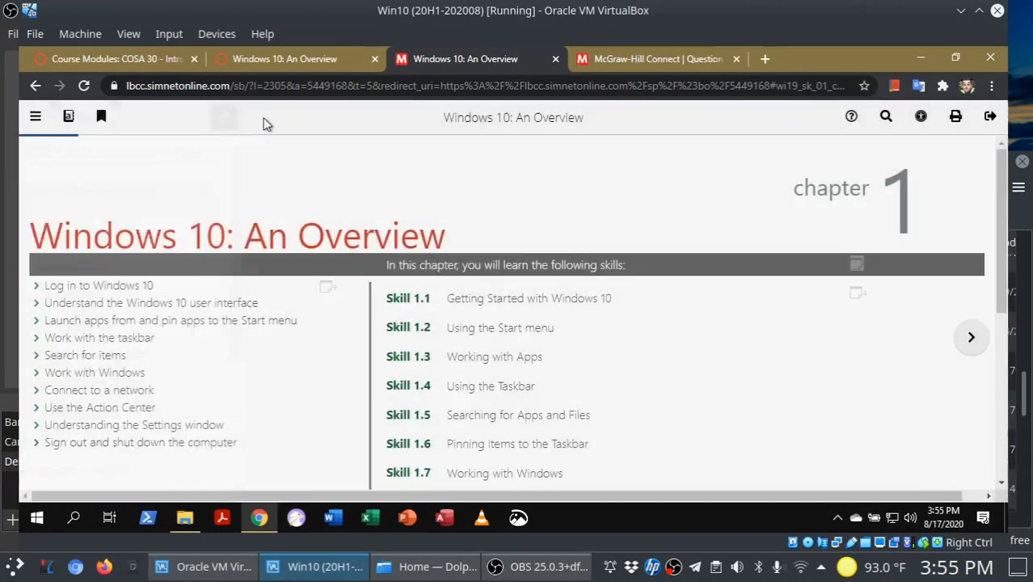
{"action": "mouse_move", "coordinate": [67, 116]}
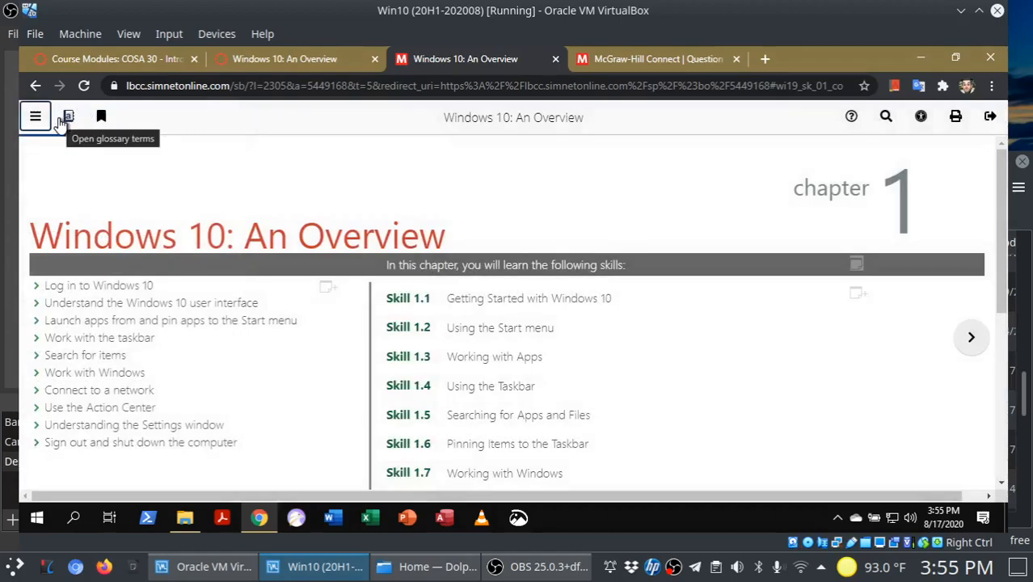
{"action": "mouse_move", "coordinate": [568, 201]}
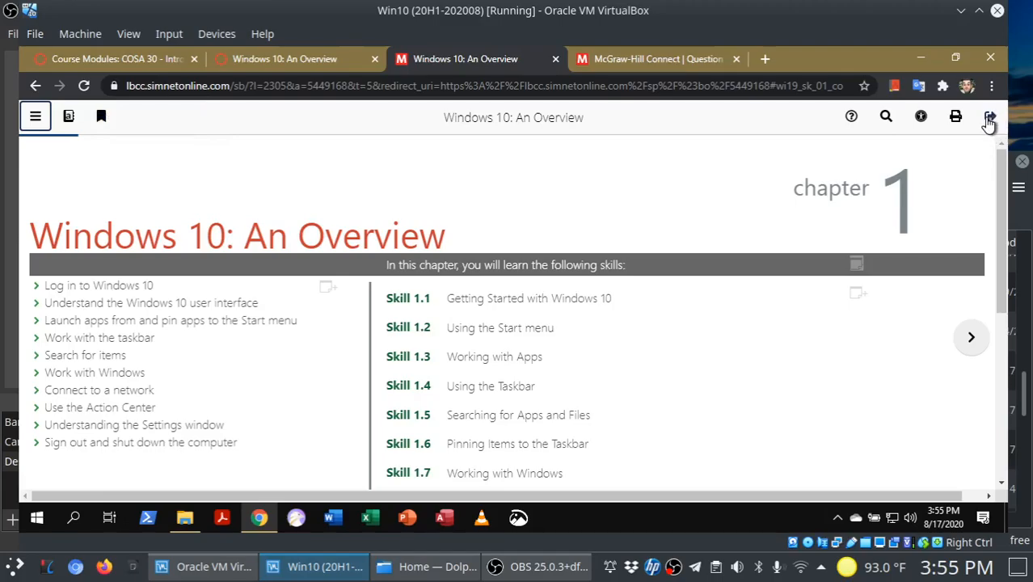
{"action": "left_click", "coordinate": [990, 116]}
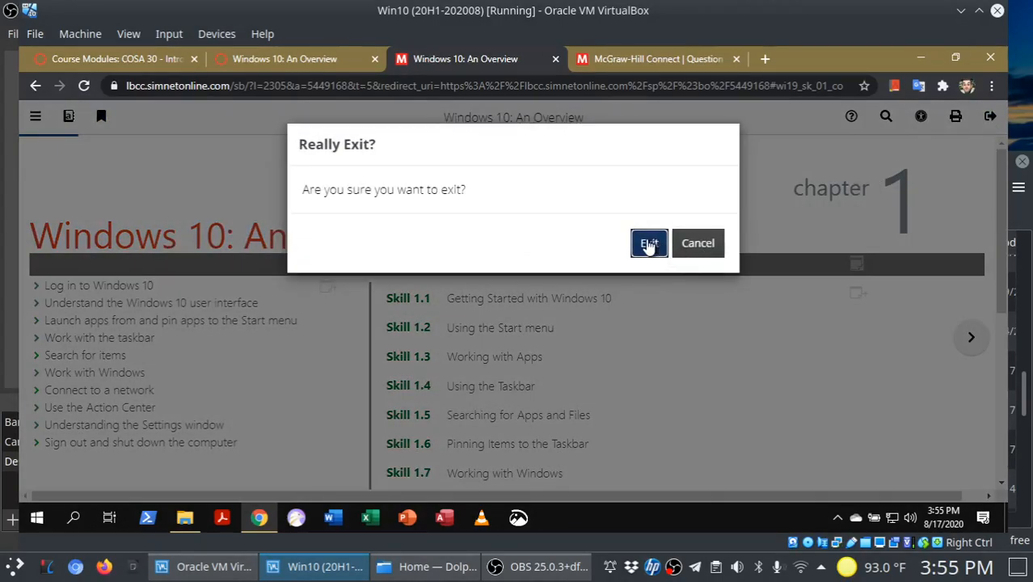
- Confirm Exit and scroll to the Page List of the 15%-complete assignment
{"action": "left_click", "coordinate": [649, 242]}
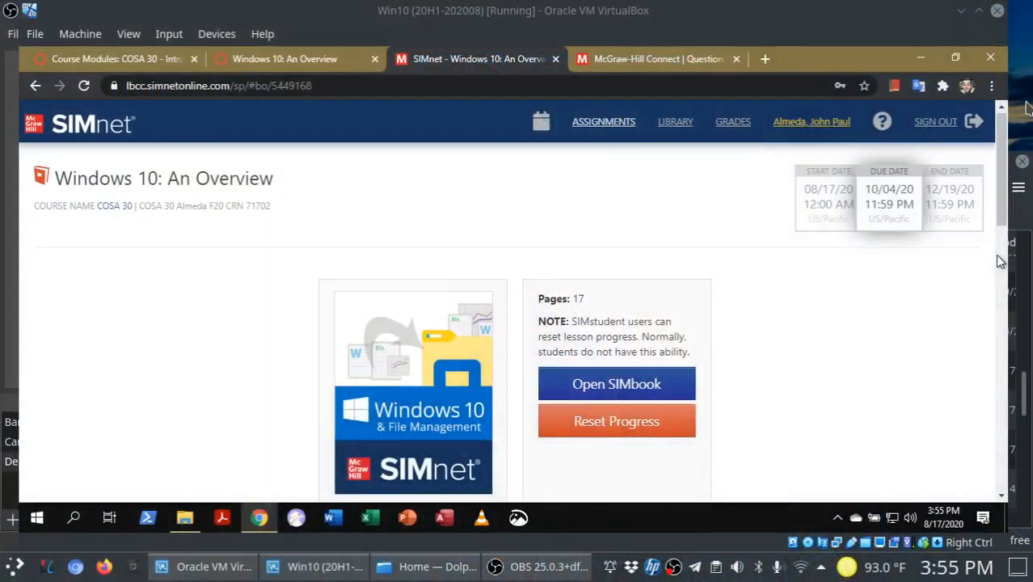
{"action": "scroll", "scroll_direction": "down", "scroll_amount": 3}
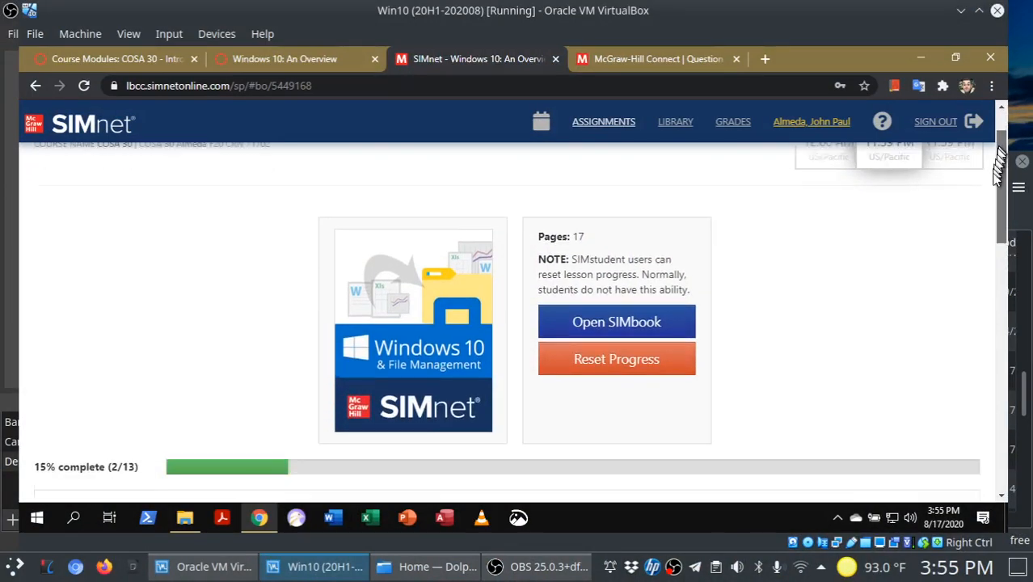
{"action": "scroll", "scroll_direction": "down", "scroll_amount": 3}
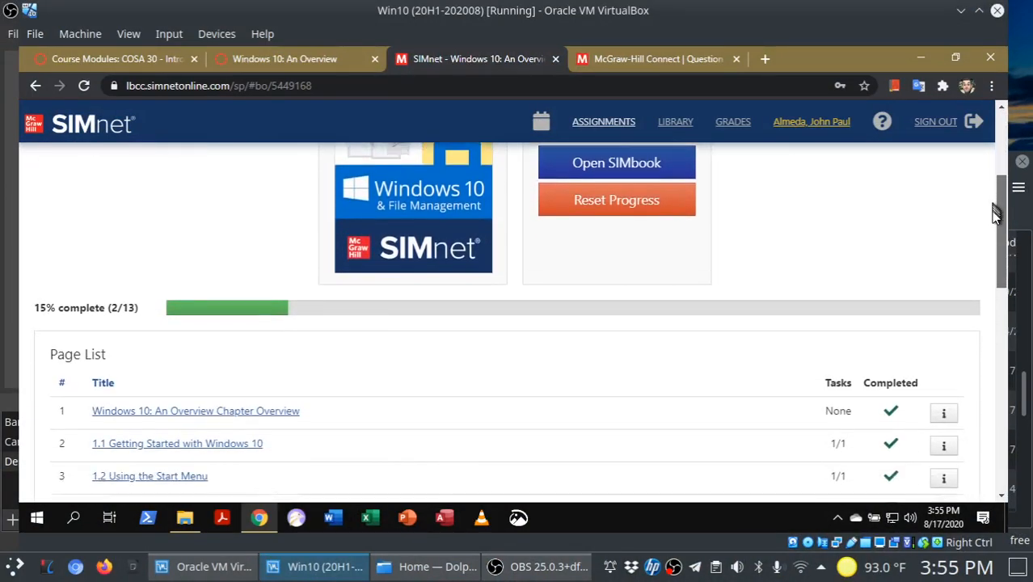
{"action": "scroll", "scroll_direction": "down", "scroll_amount": 3}
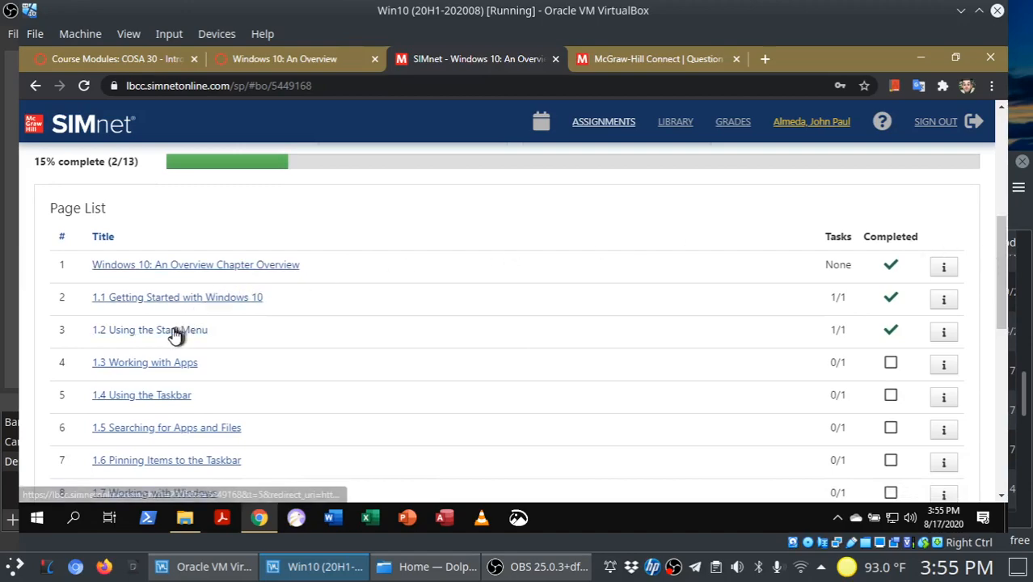
- Open Skill 1.2 Using the Start Menu from the page list and read its steps
{"action": "left_click", "coordinate": [149, 330]}
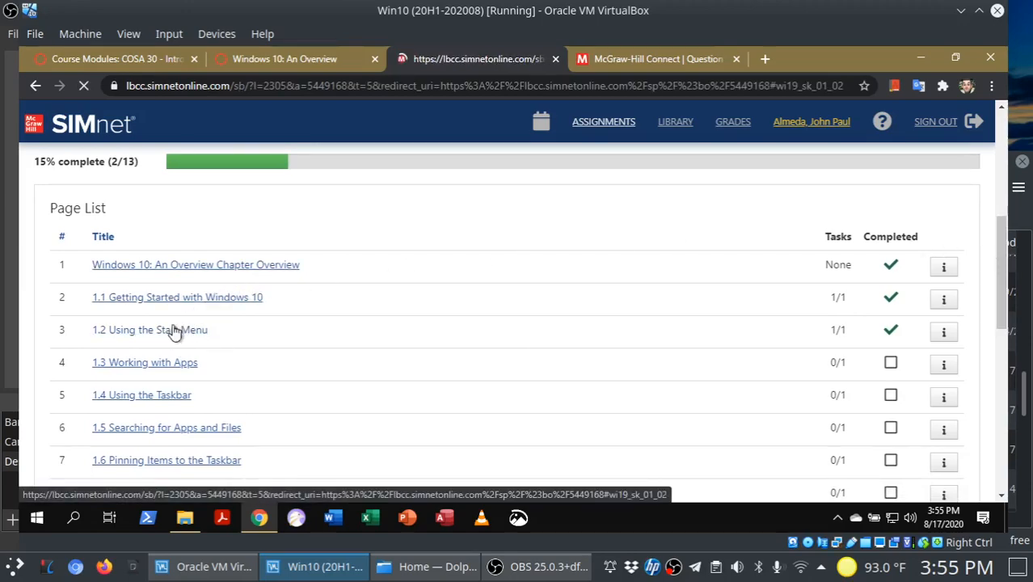
{"action": "left_click", "coordinate": [149, 330]}
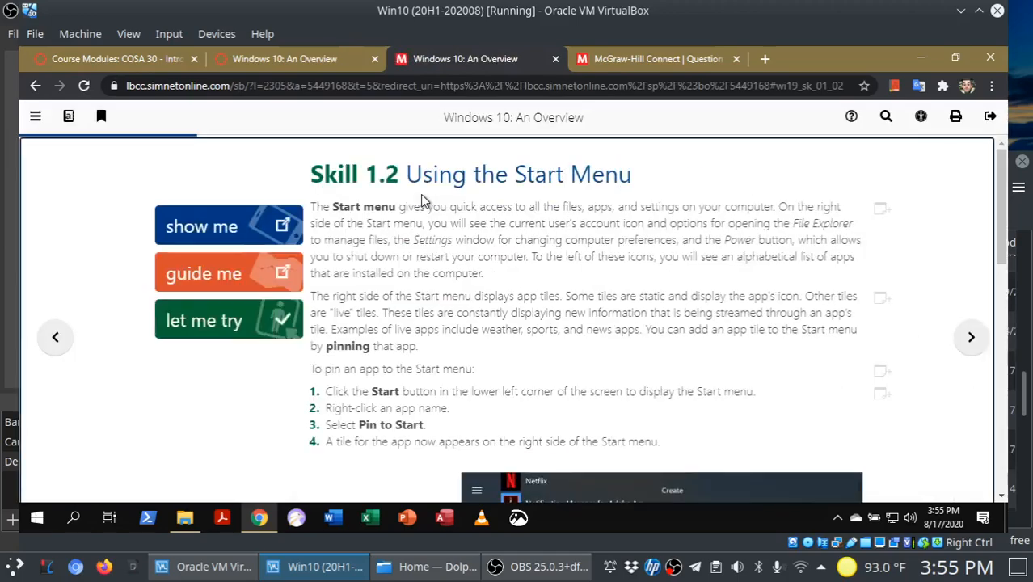
{"action": "mouse_move", "coordinate": [282, 324]}
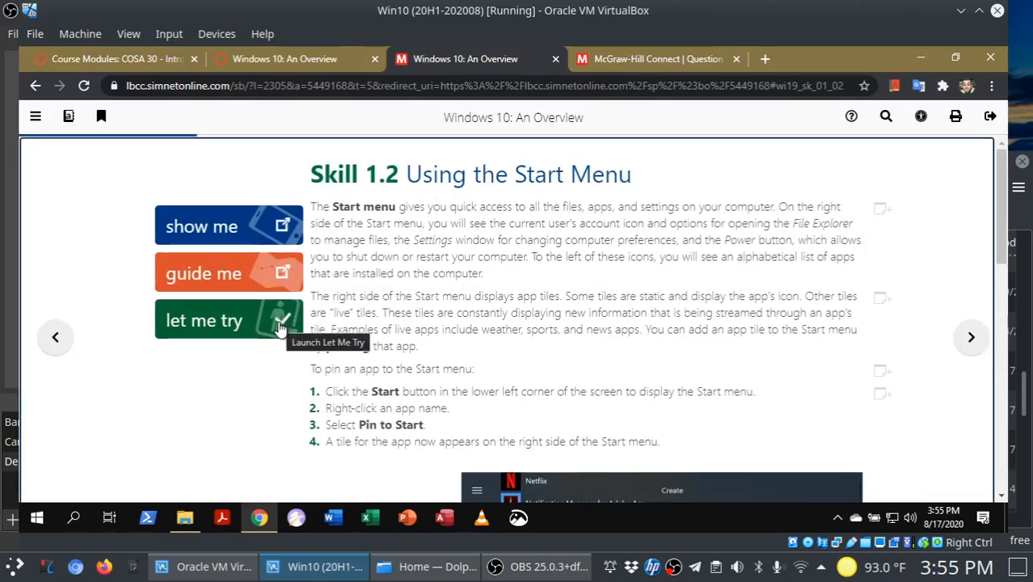
{"action": "left_click", "coordinate": [229, 320]}
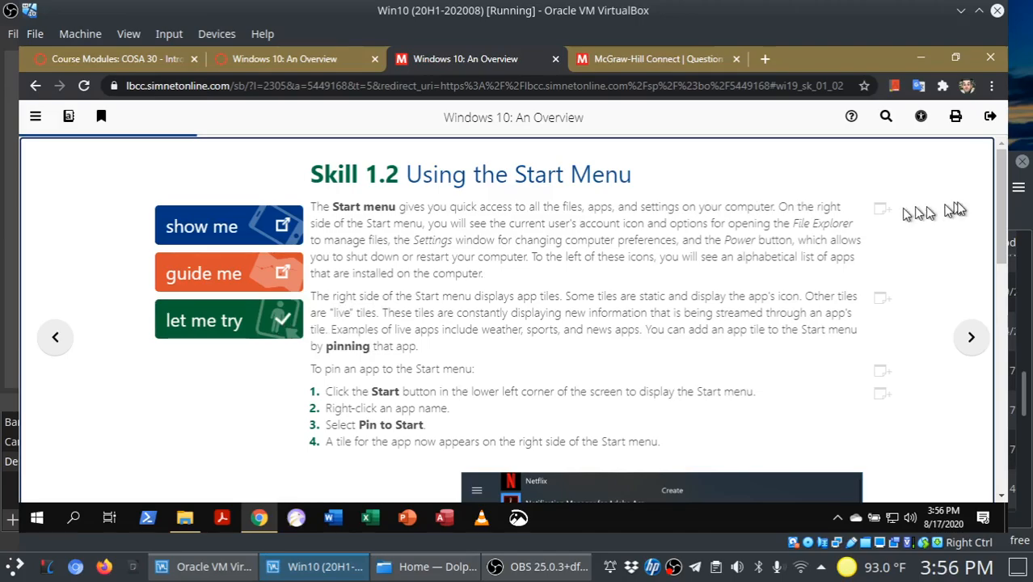
{"action": "scroll", "scroll_direction": "down", "scroll_amount": 3}
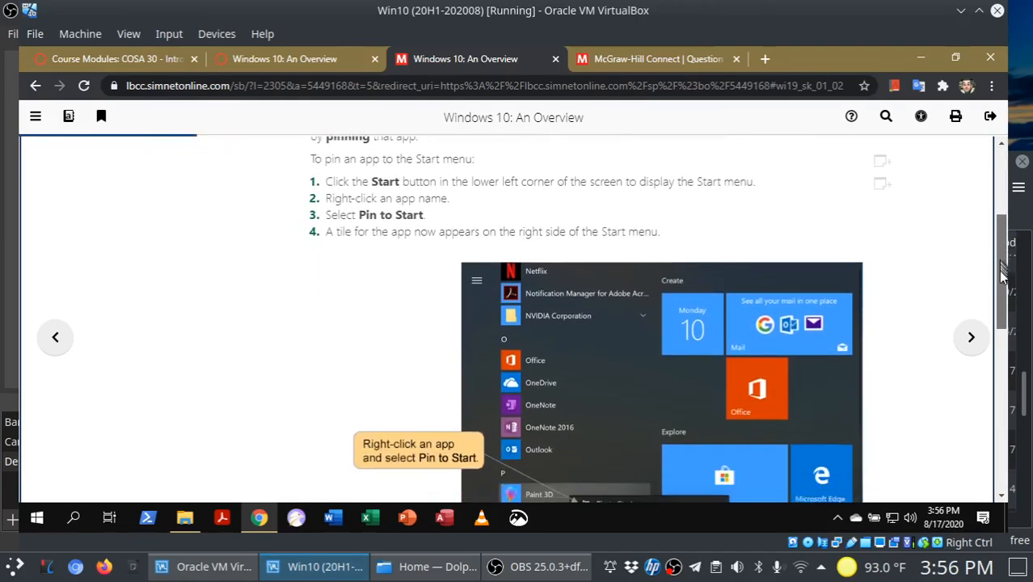
{"action": "scroll", "scroll_direction": "down", "scroll_amount": 3}
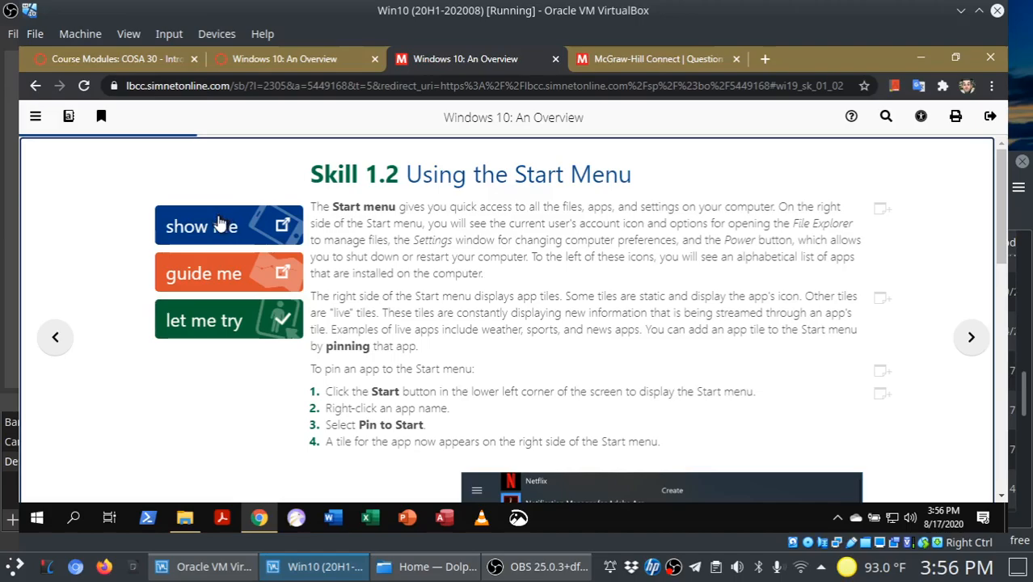
{"action": "mouse_move", "coordinate": [214, 279]}
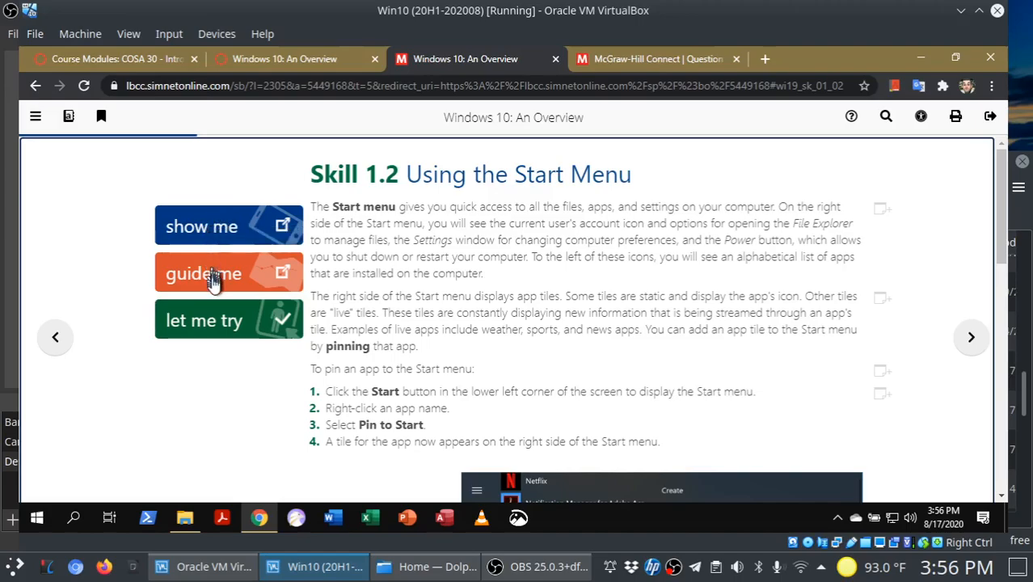
{"action": "mouse_move", "coordinate": [234, 235]}
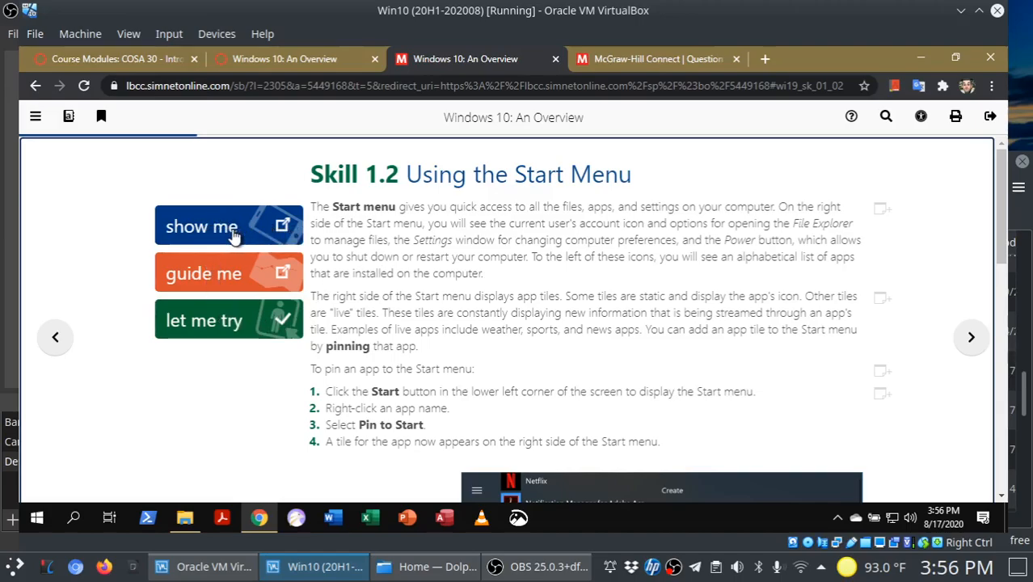
{"action": "mouse_move", "coordinate": [229, 226]}
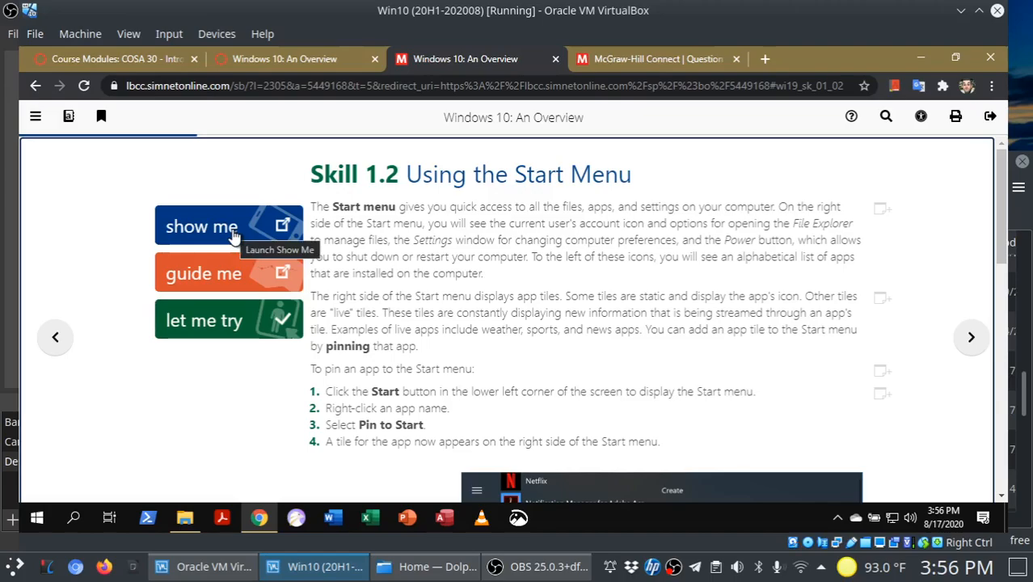
- Play and pause the Start menu demonstration, then return to the Skill 1.2 lesson
{"action": "left_click", "coordinate": [228, 226]}
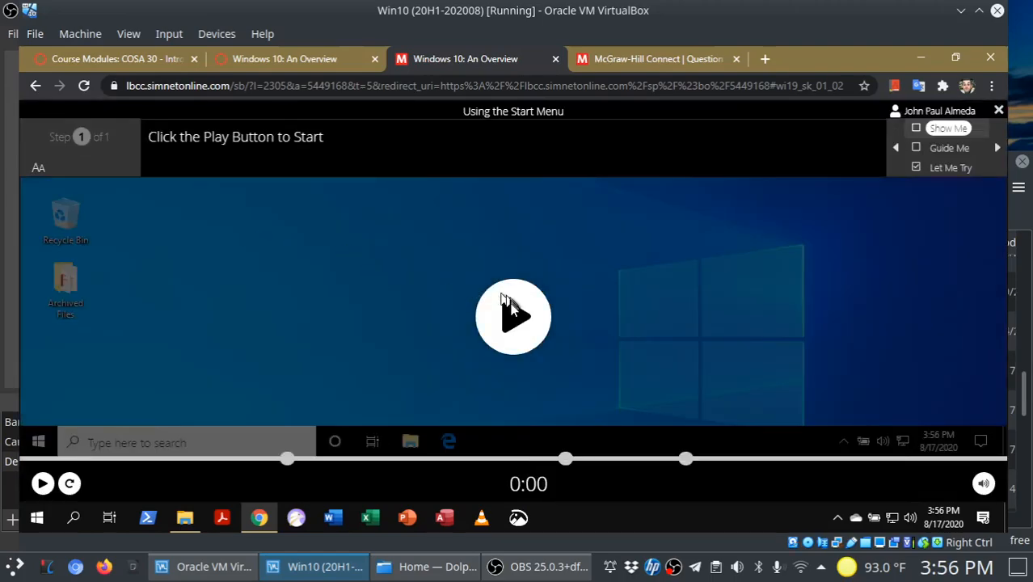
{"action": "mouse_move", "coordinate": [514, 316]}
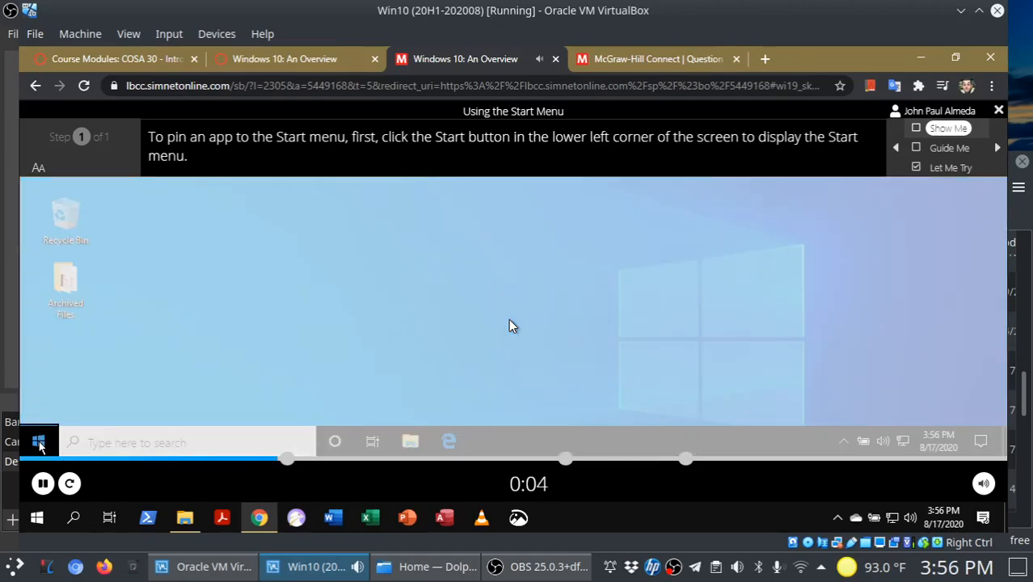
{"action": "left_click", "coordinate": [37, 442]}
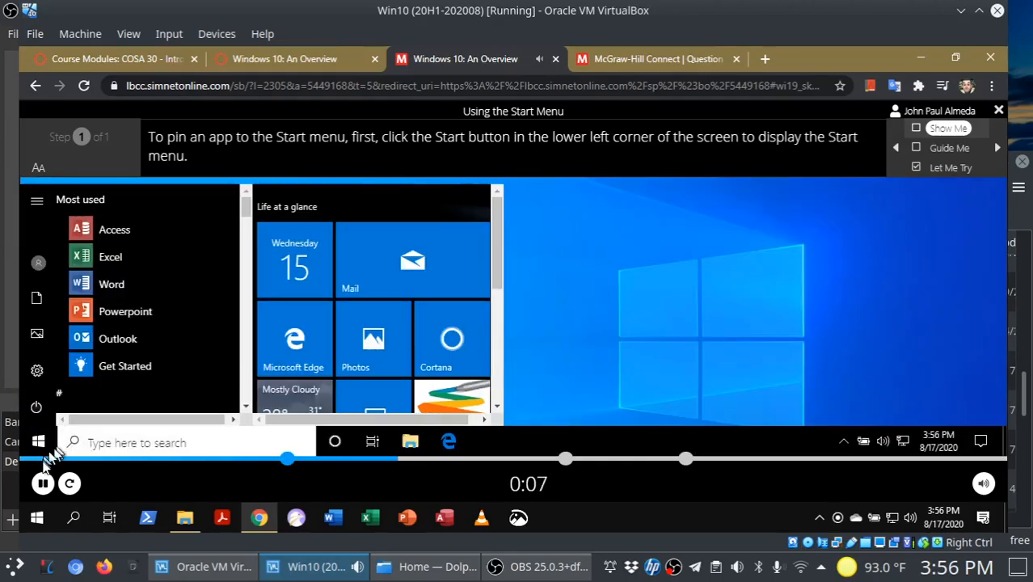
{"action": "left_click", "coordinate": [43, 483]}
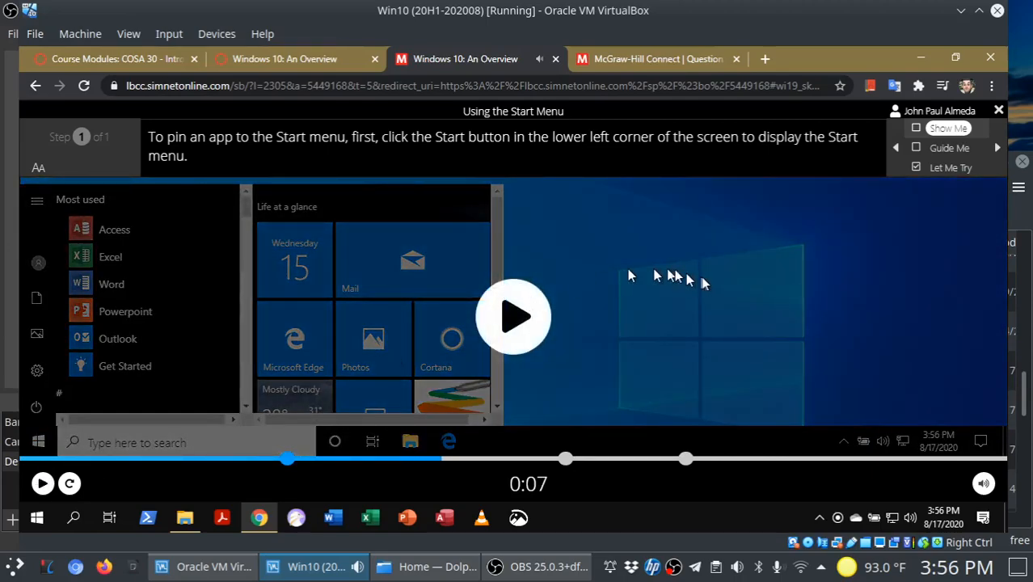
{"action": "mouse_move", "coordinate": [771, 282]}
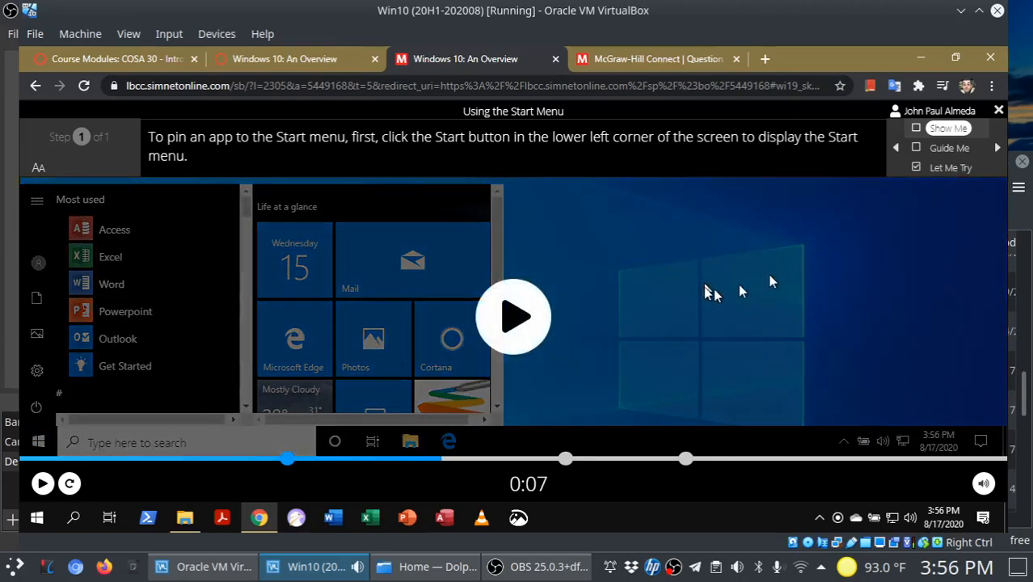
{"action": "mouse_move", "coordinate": [949, 147]}
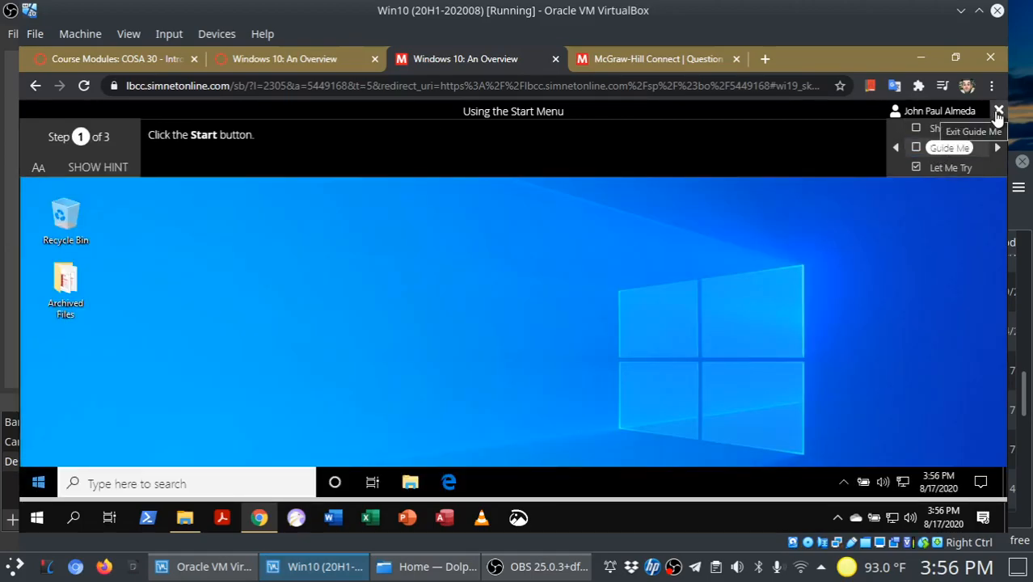
{"action": "left_click", "coordinate": [999, 111]}
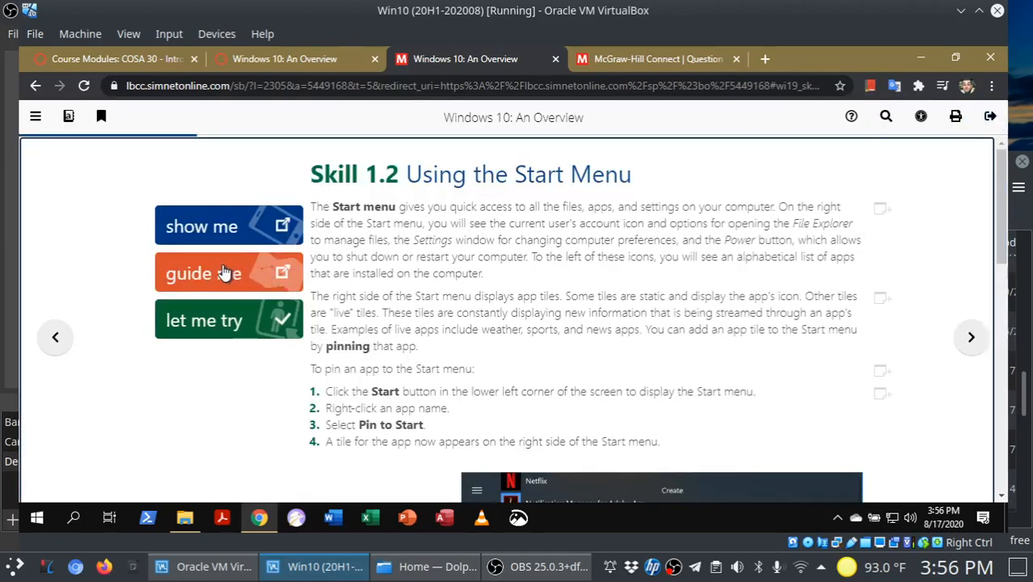
{"action": "mouse_move", "coordinate": [229, 273]}
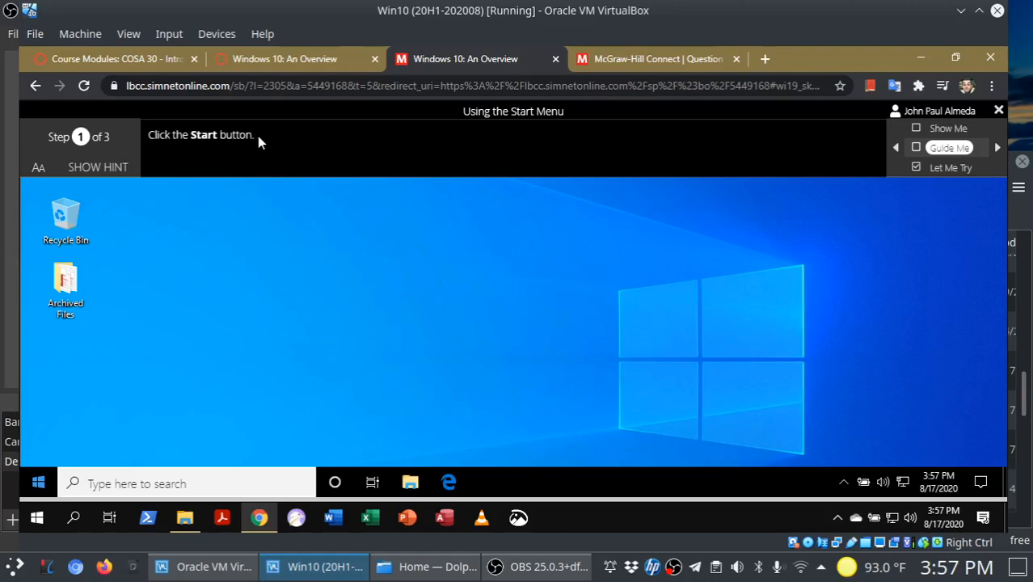
{"action": "mouse_move", "coordinate": [97, 167]}
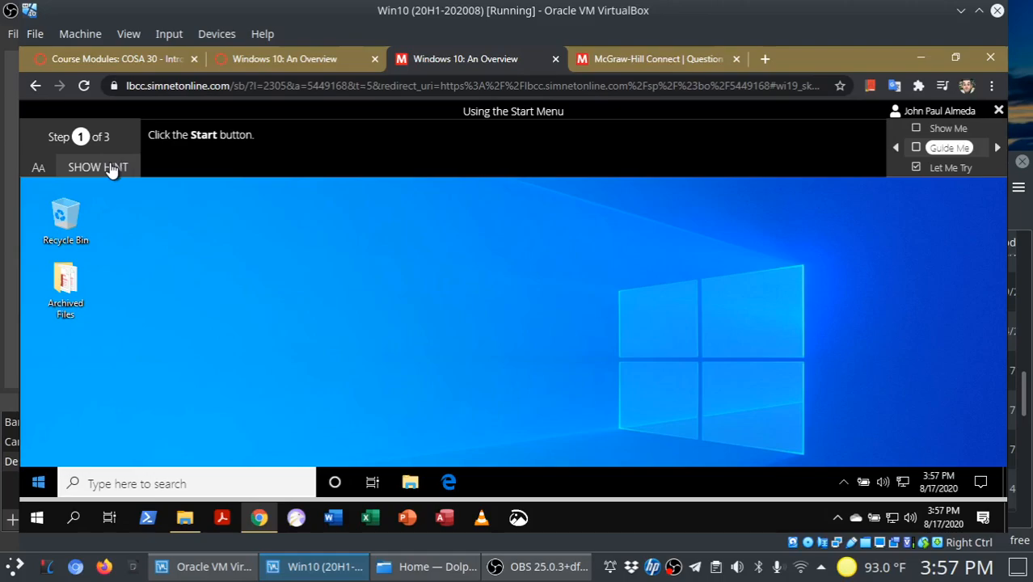
- Reveal the hint and open the simulated Start menu for guided step 1
{"action": "left_click", "coordinate": [97, 167]}
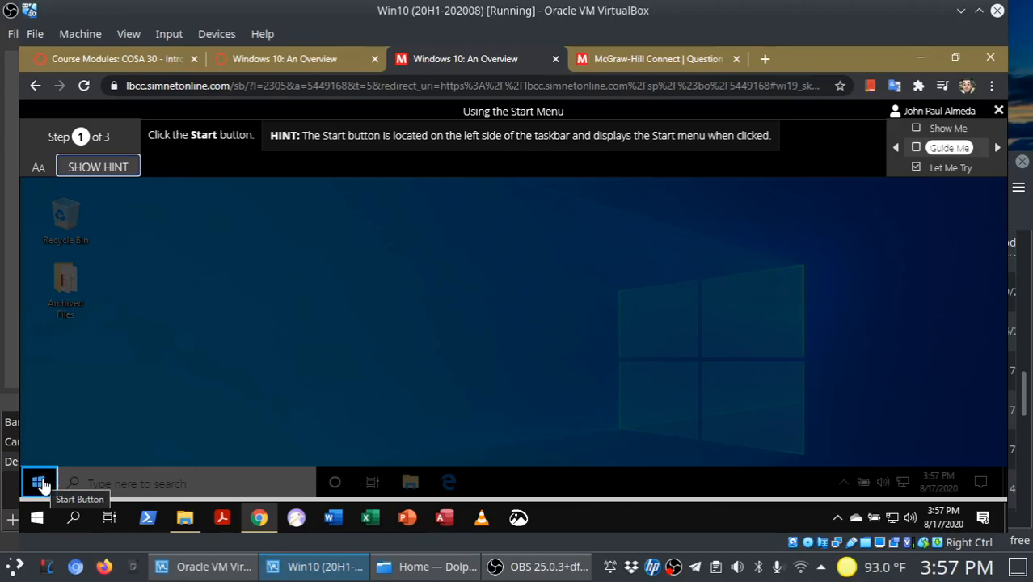
{"action": "left_click", "coordinate": [38, 483]}
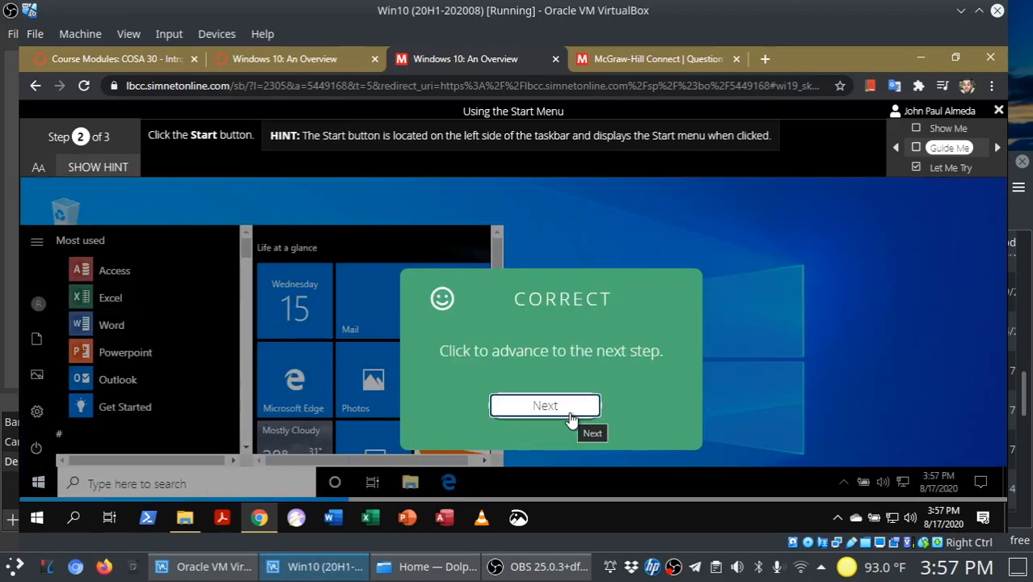
- Right-click Word in the Start menu and choose Pin to Start, retrying after incorrect attempts
{"action": "left_click", "coordinate": [545, 405]}
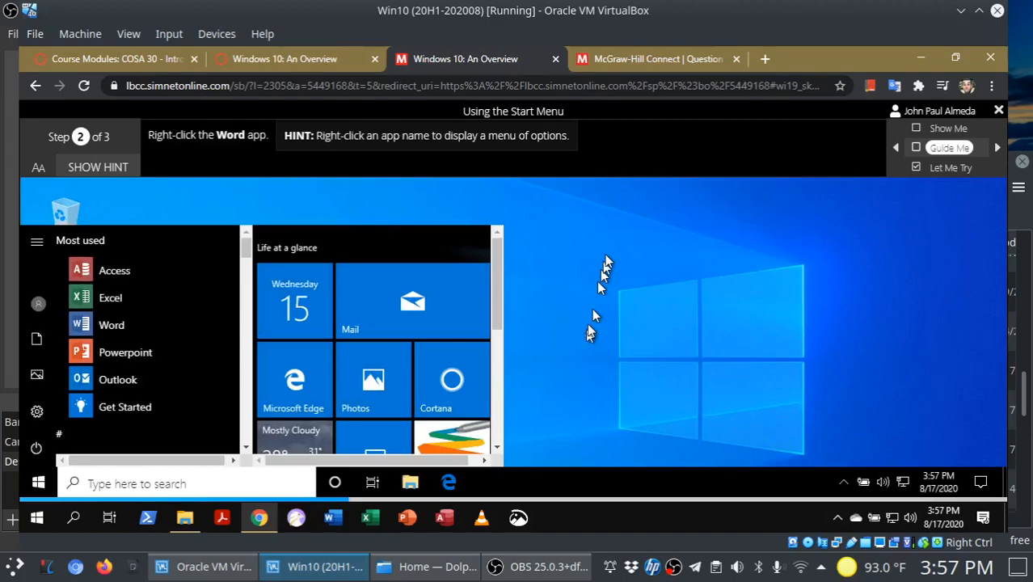
{"action": "mouse_move", "coordinate": [609, 252]}
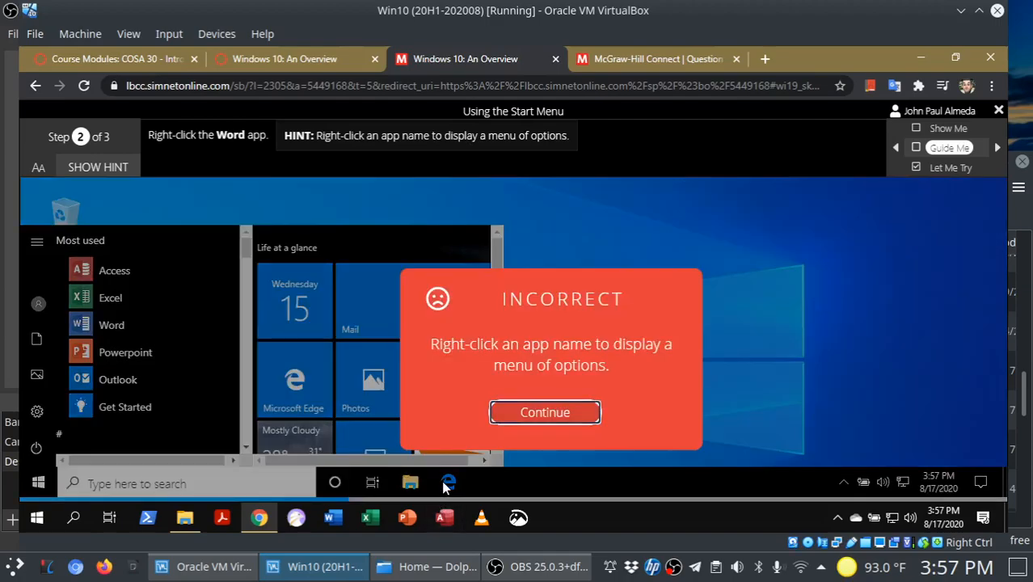
{"action": "left_click", "coordinate": [544, 412]}
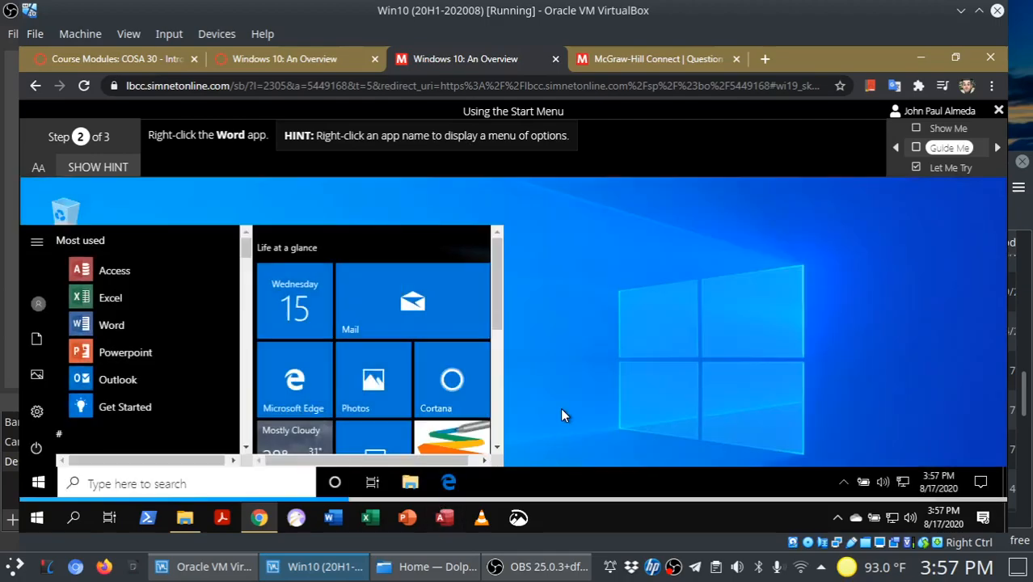
{"action": "left_click", "coordinate": [112, 324]}
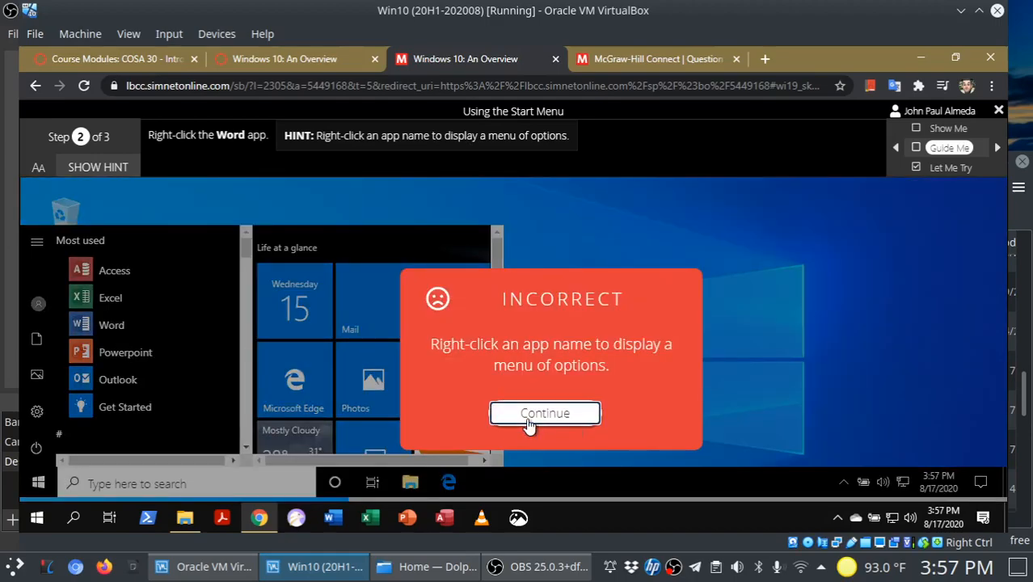
{"action": "left_click", "coordinate": [544, 413]}
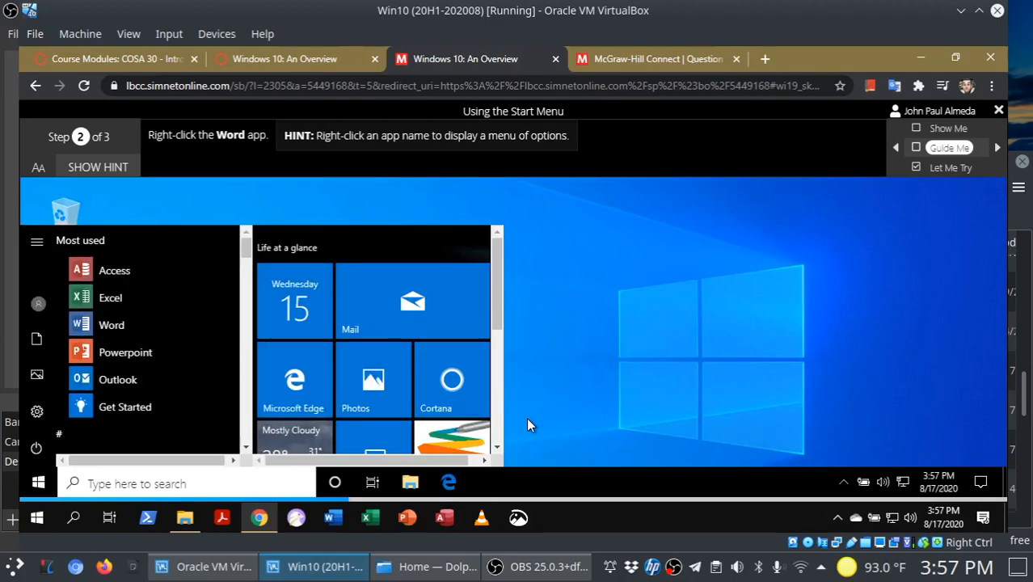
{"action": "mouse_move", "coordinate": [206, 150]}
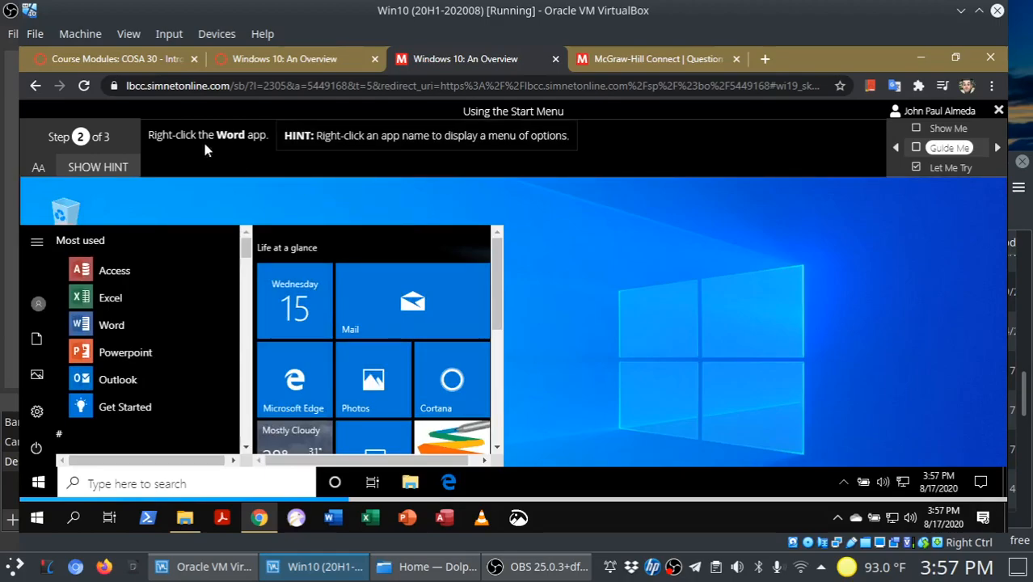
{"action": "mouse_move", "coordinate": [112, 324]}
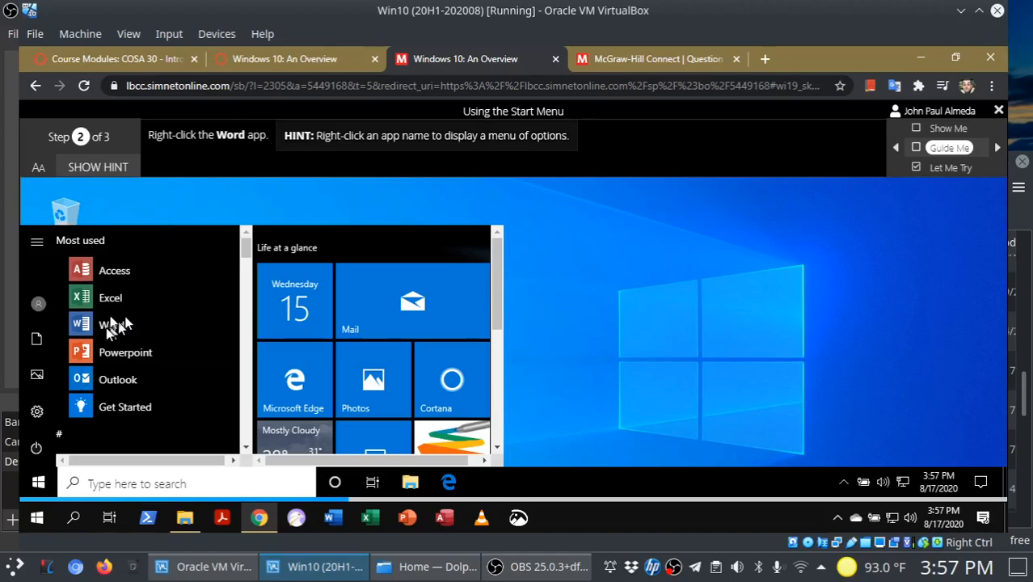
{"action": "right_click", "coordinate": [112, 324]}
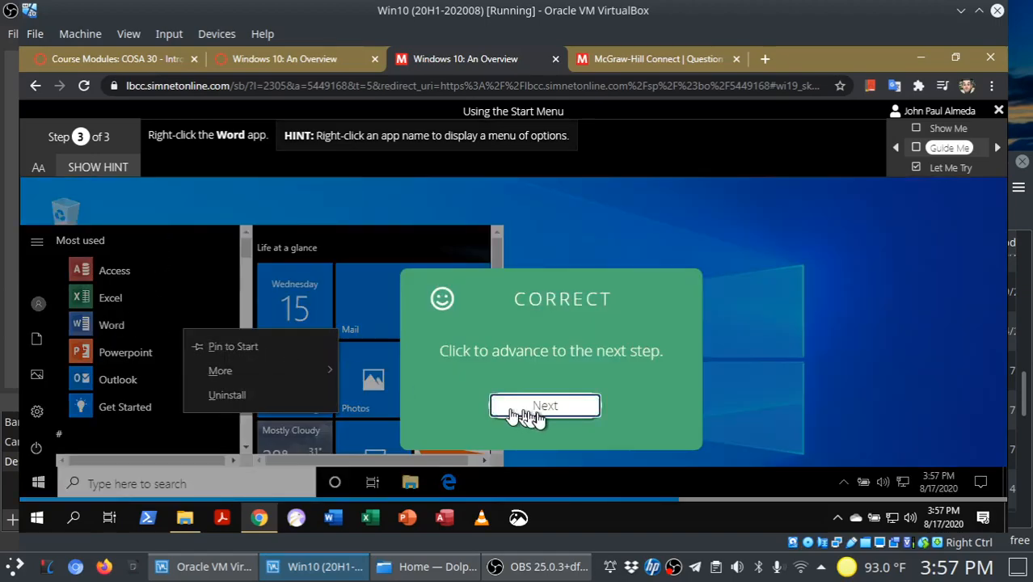
{"action": "left_click", "coordinate": [545, 406]}
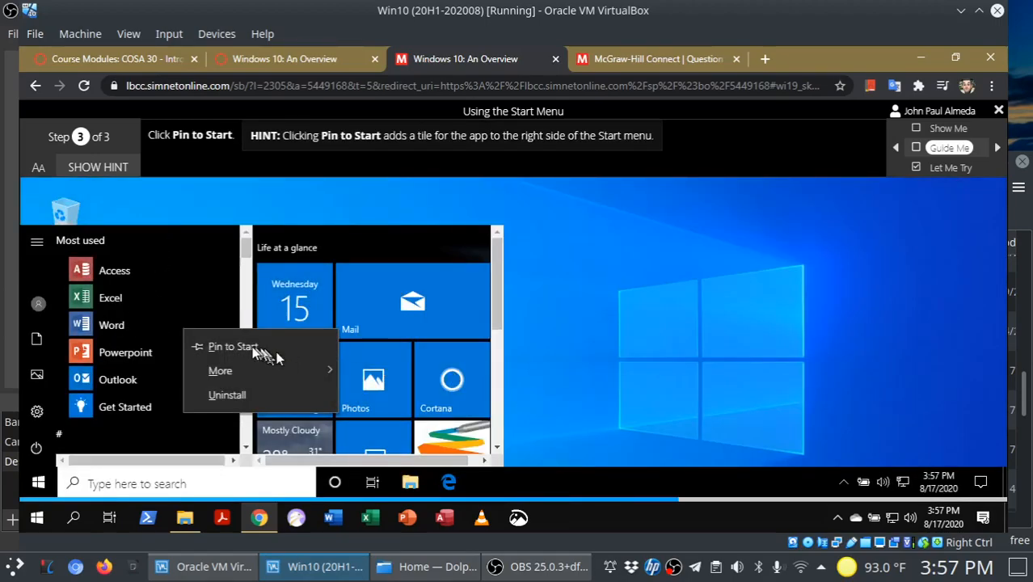
{"action": "left_click", "coordinate": [233, 346]}
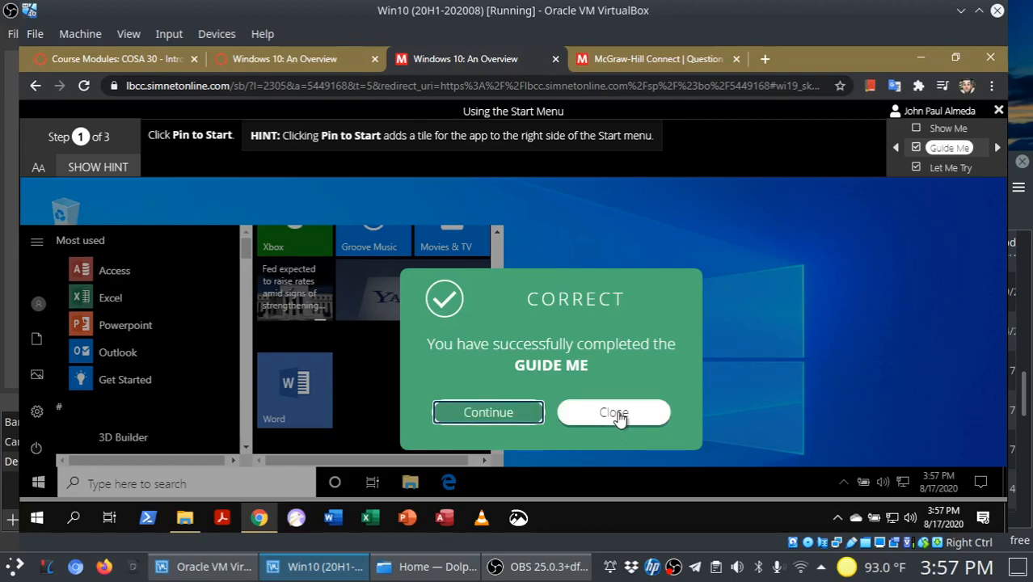
- Close the Guide Me completion message, hide the hint, and dismiss the Incorrect message
{"action": "left_click", "coordinate": [613, 413]}
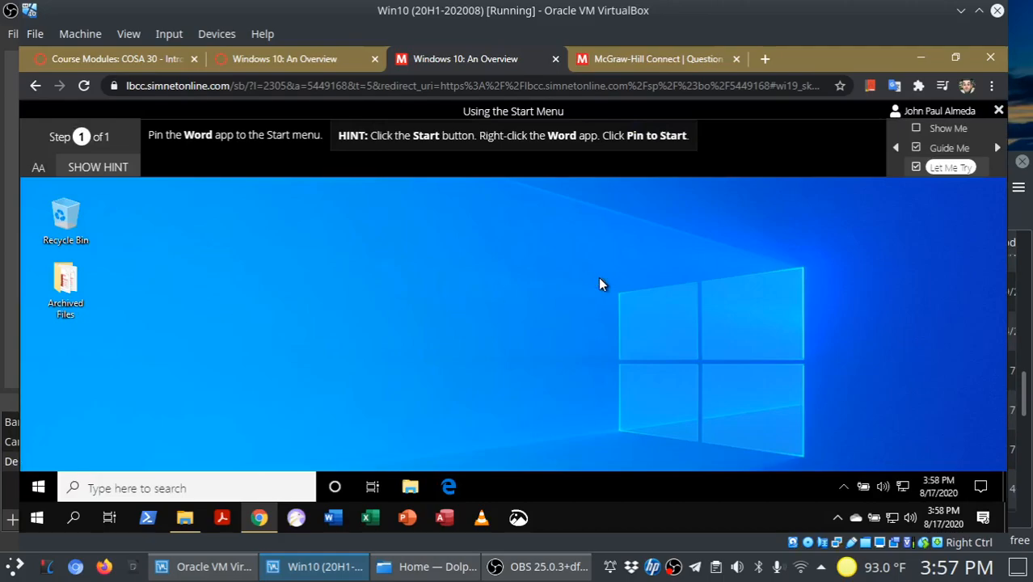
{"action": "mouse_move", "coordinate": [194, 152]}
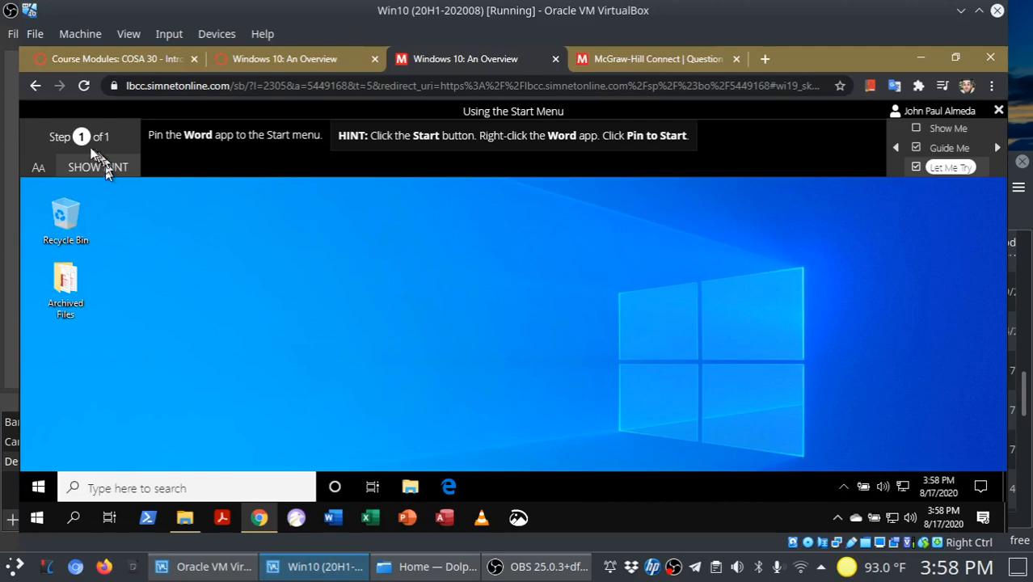
{"action": "mouse_move", "coordinate": [103, 176]}
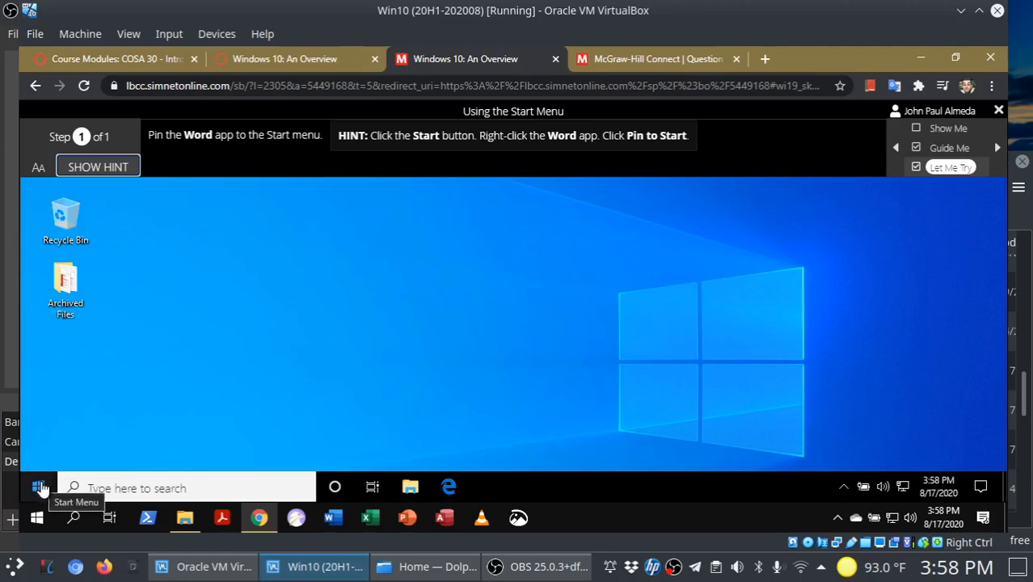
{"action": "mouse_move", "coordinate": [419, 309]}
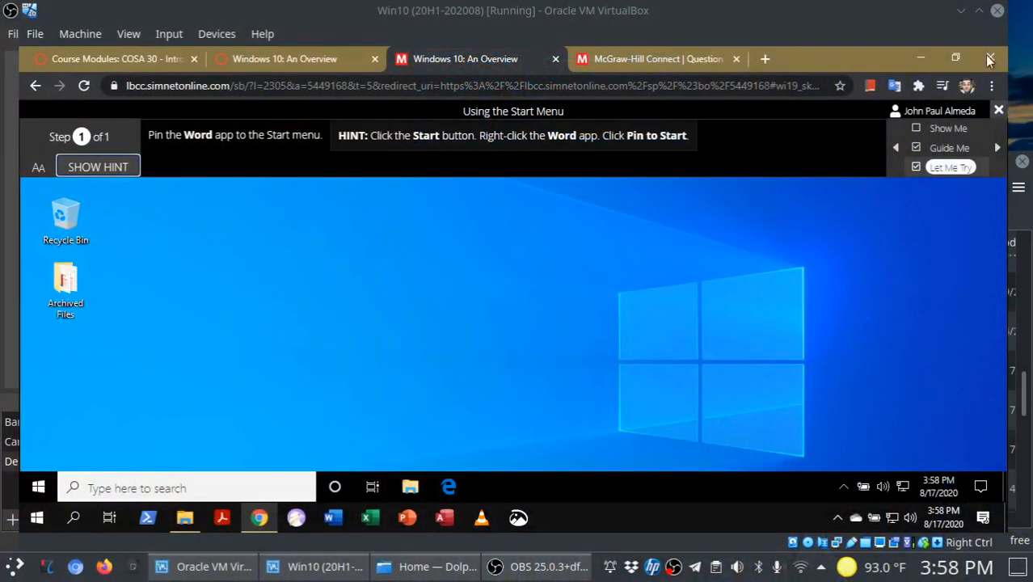
{"action": "mouse_move", "coordinate": [493, 251]}
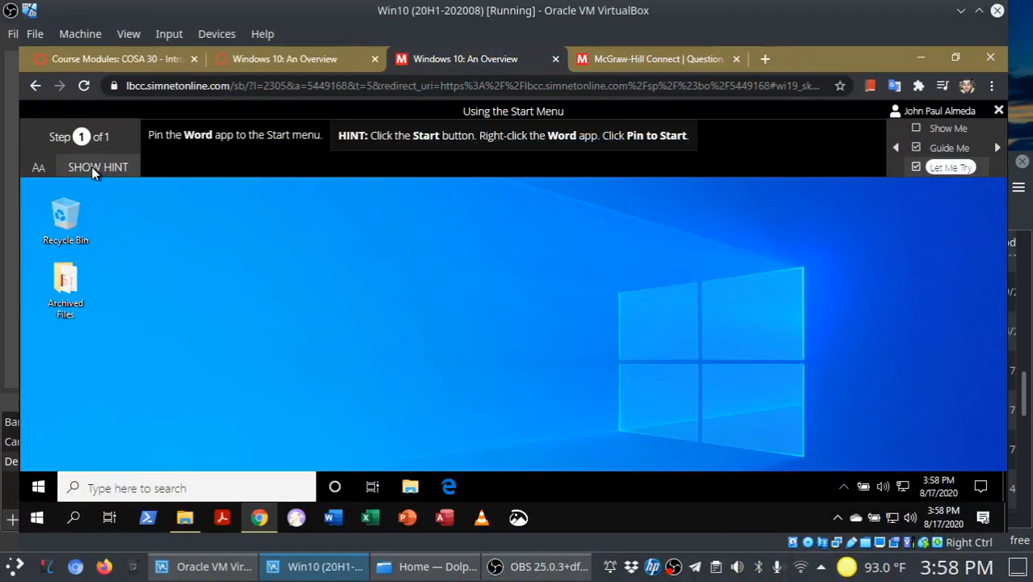
{"action": "left_click", "coordinate": [97, 167]}
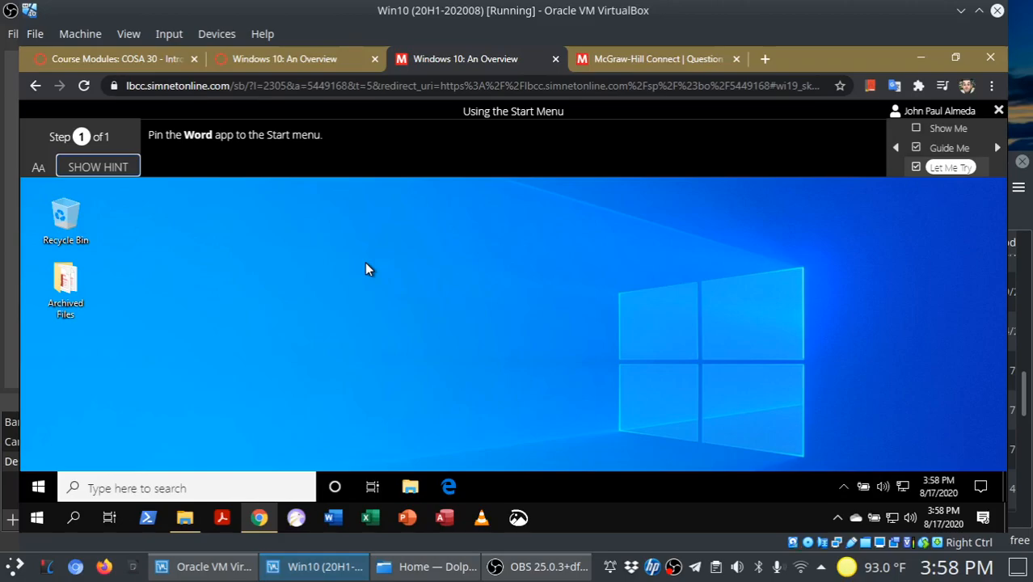
{"action": "mouse_move", "coordinate": [375, 170]}
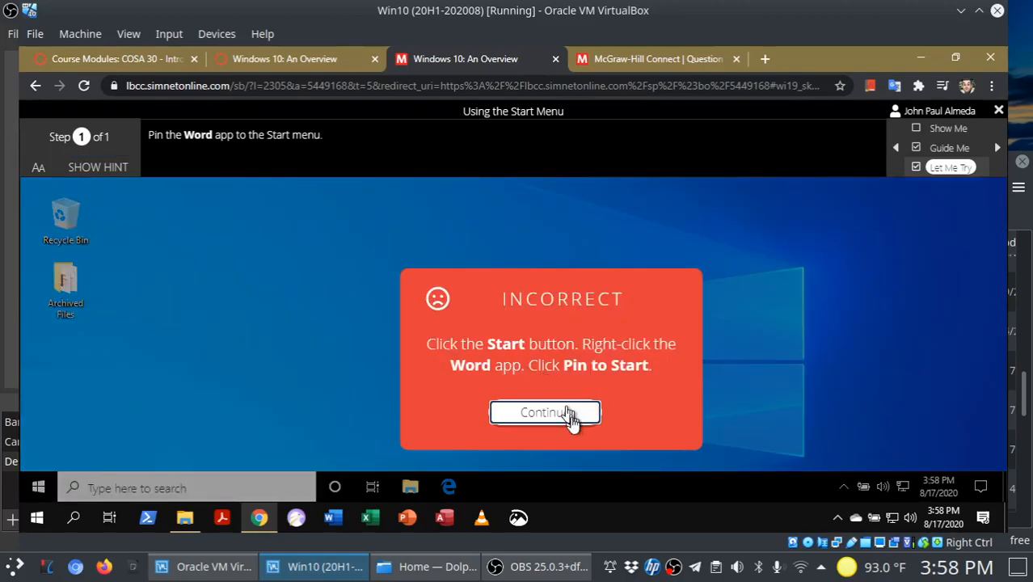
{"action": "left_click", "coordinate": [545, 412]}
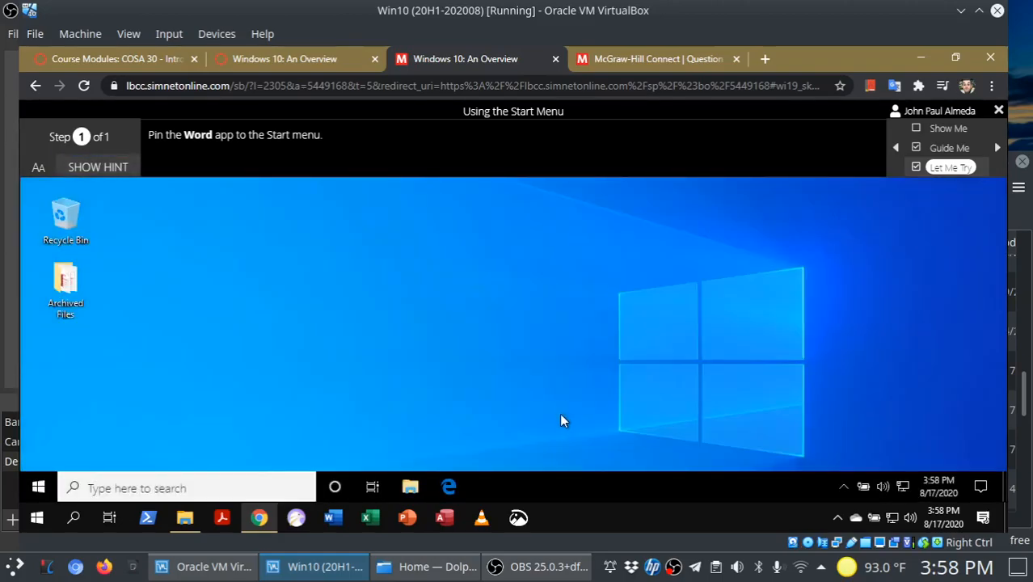
{"action": "mouse_move", "coordinate": [533, 377]}
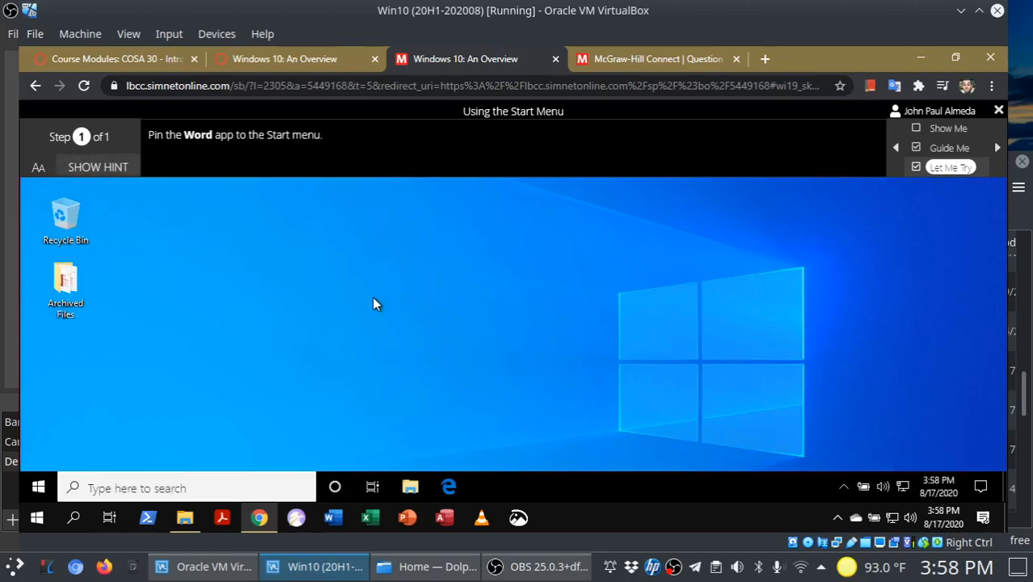
{"action": "mouse_move", "coordinate": [38, 486]}
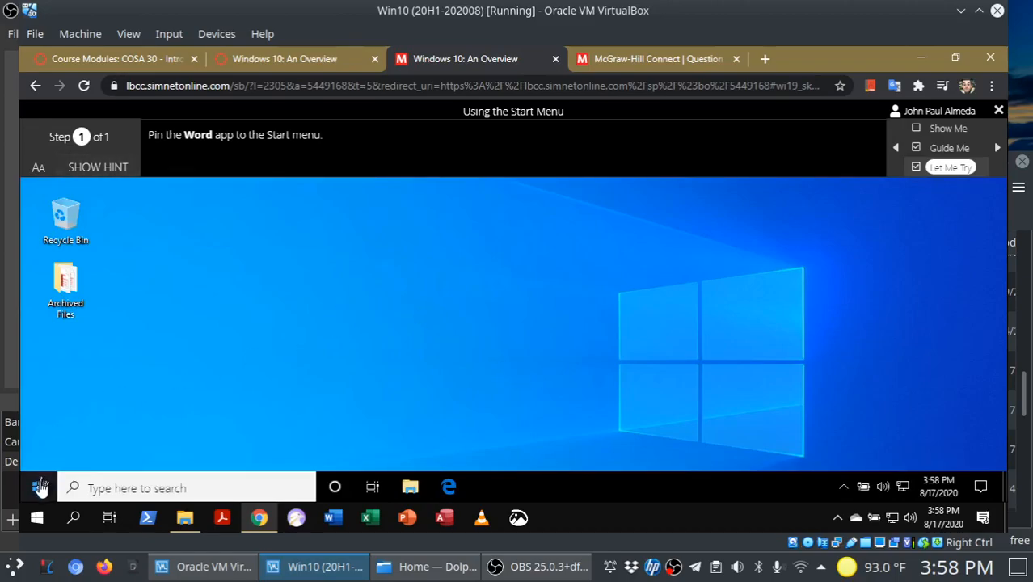
- Pin Word from the Start menu, then confirm leaving the SIMbook
{"action": "left_click", "coordinate": [36, 488]}
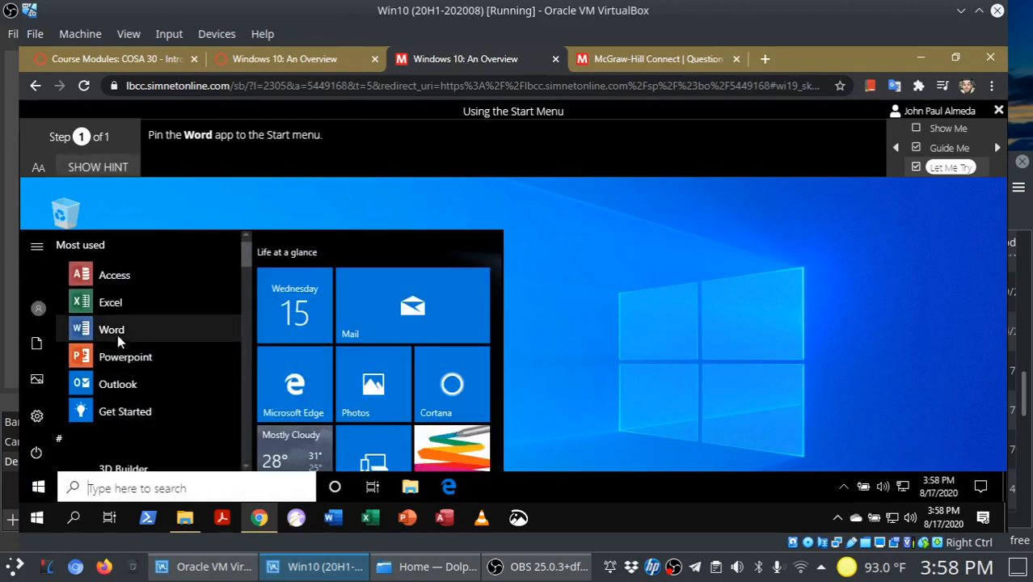
{"action": "left_click", "coordinate": [112, 329]}
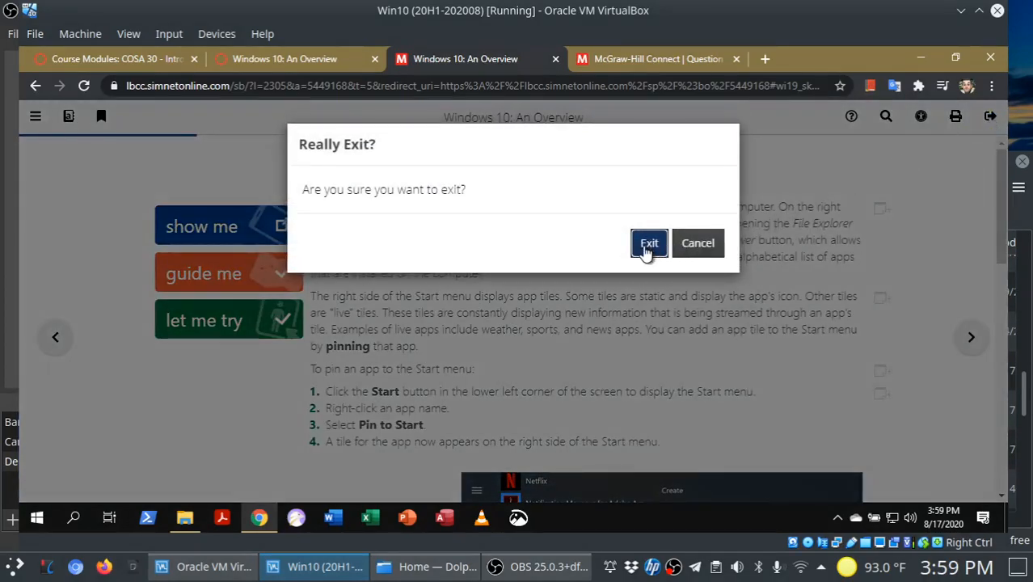
{"action": "left_click", "coordinate": [649, 242]}
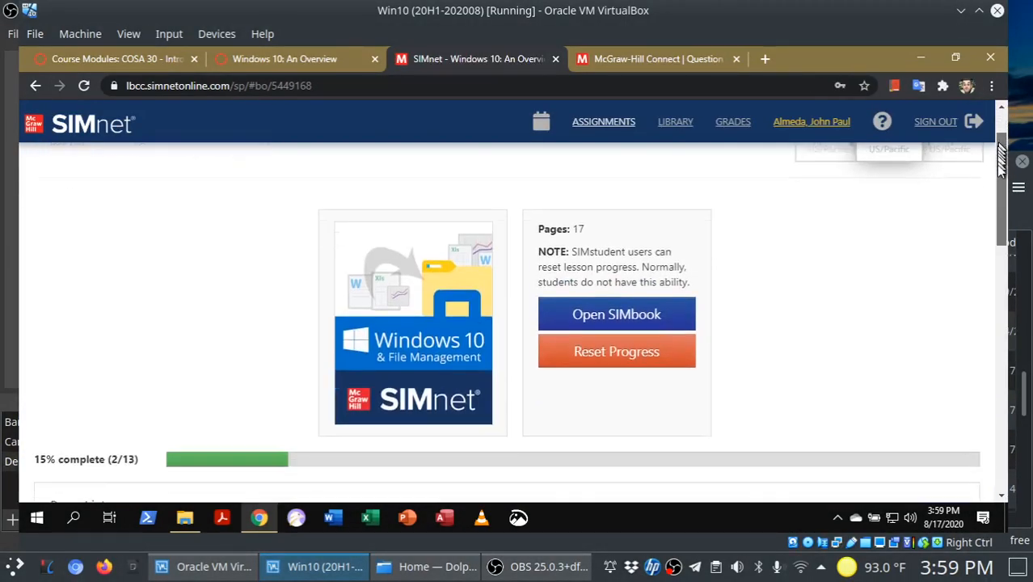
- Scroll to the Page List and open the 1.3 Working with Apps page
{"action": "scroll", "scroll_direction": "down", "scroll_amount": 3}
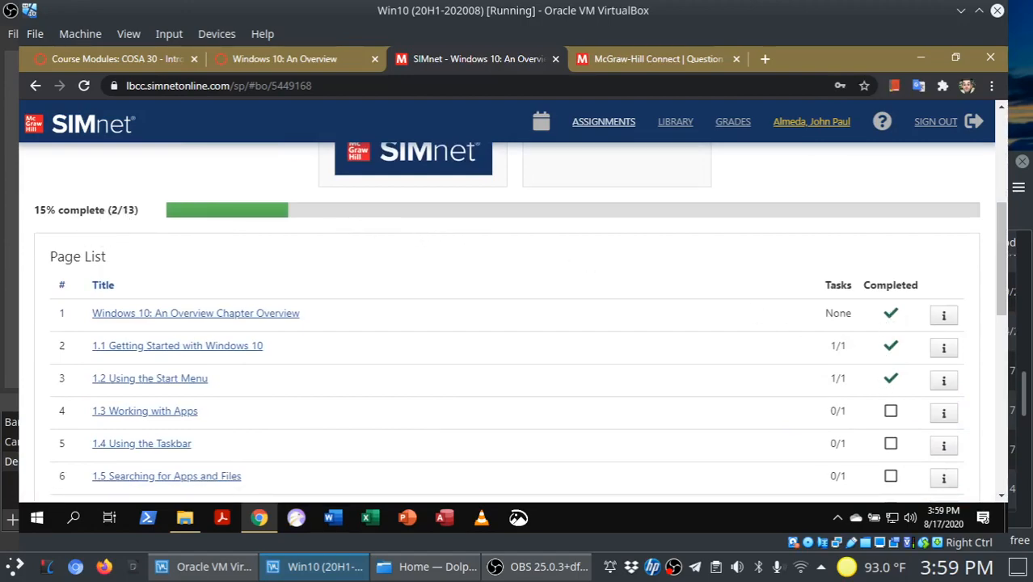
{"action": "mouse_move", "coordinate": [160, 413]}
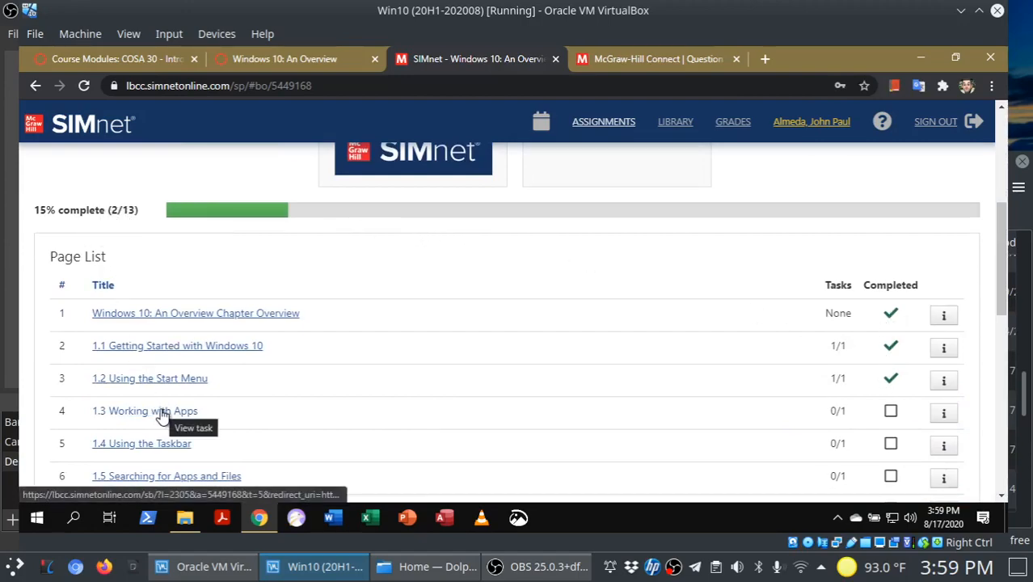
{"action": "left_click", "coordinate": [145, 410]}
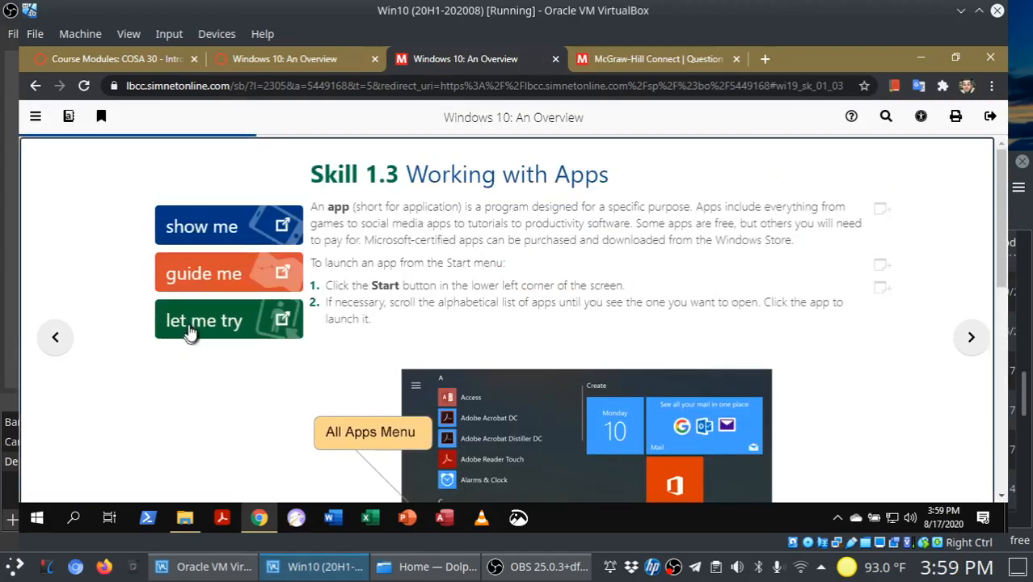
- Run the Skill 1.3 Let Me Try exercise, then exit and confirm leaving the SIMbook
{"action": "left_click", "coordinate": [204, 320]}
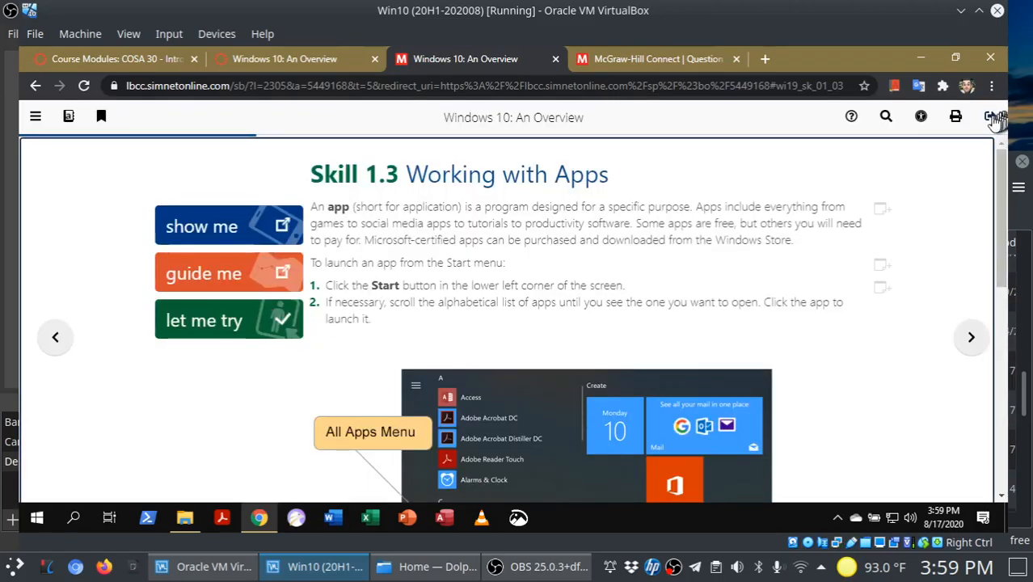
{"action": "left_click", "coordinate": [990, 118]}
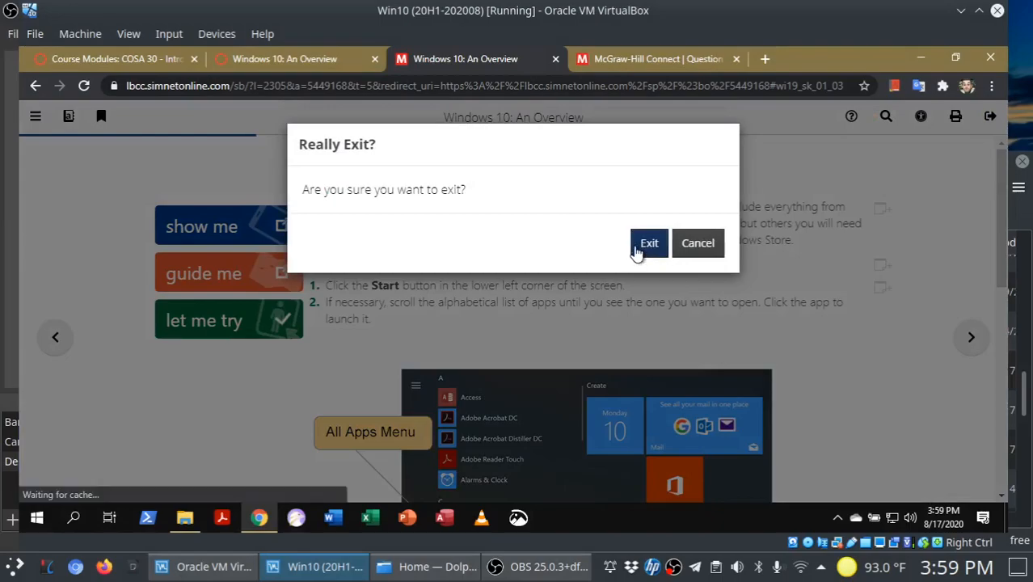
{"action": "left_click", "coordinate": [649, 243]}
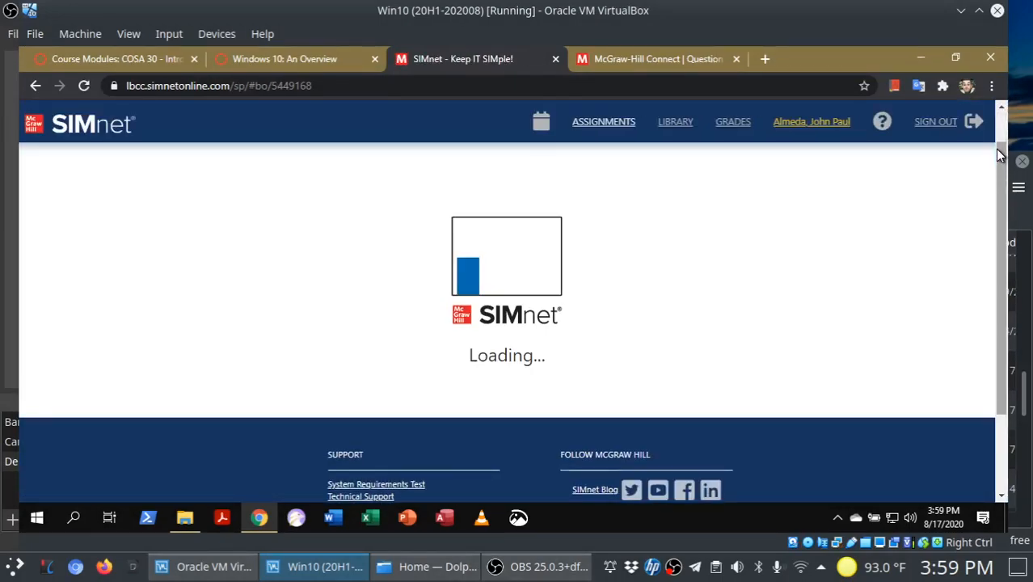